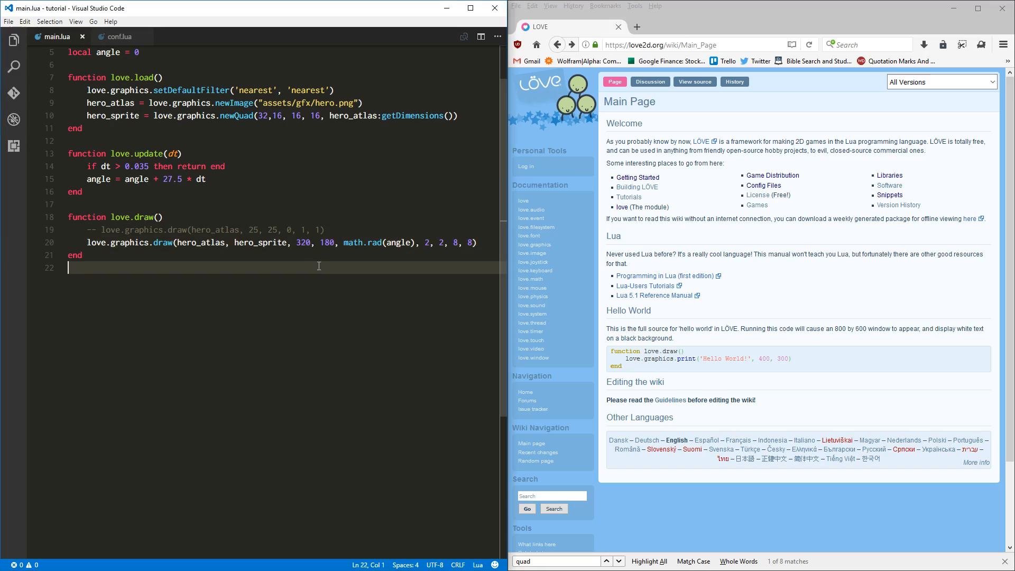
pyautogui.moveTo(255, 169)
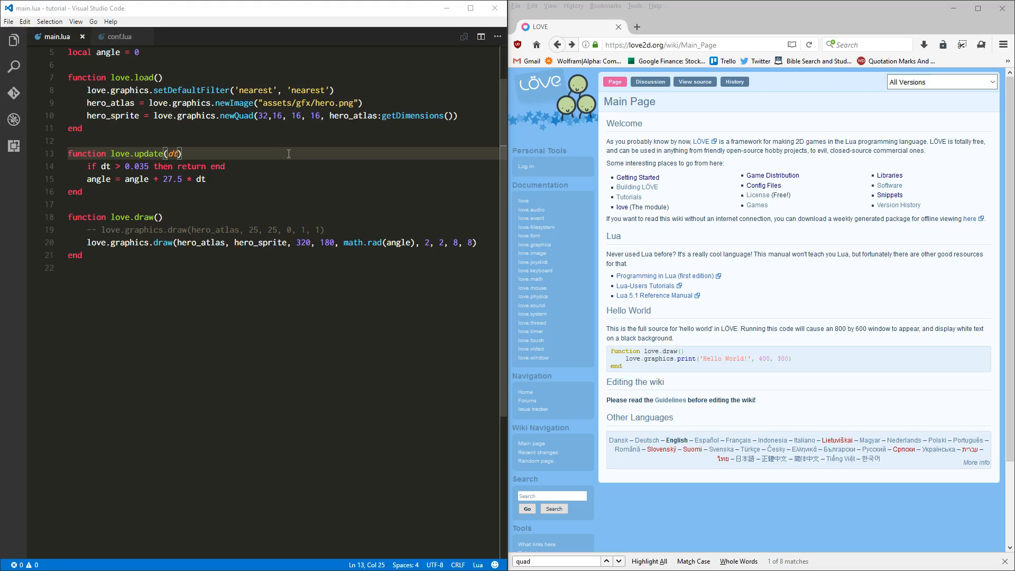
pyautogui.moveTo(404, 206)
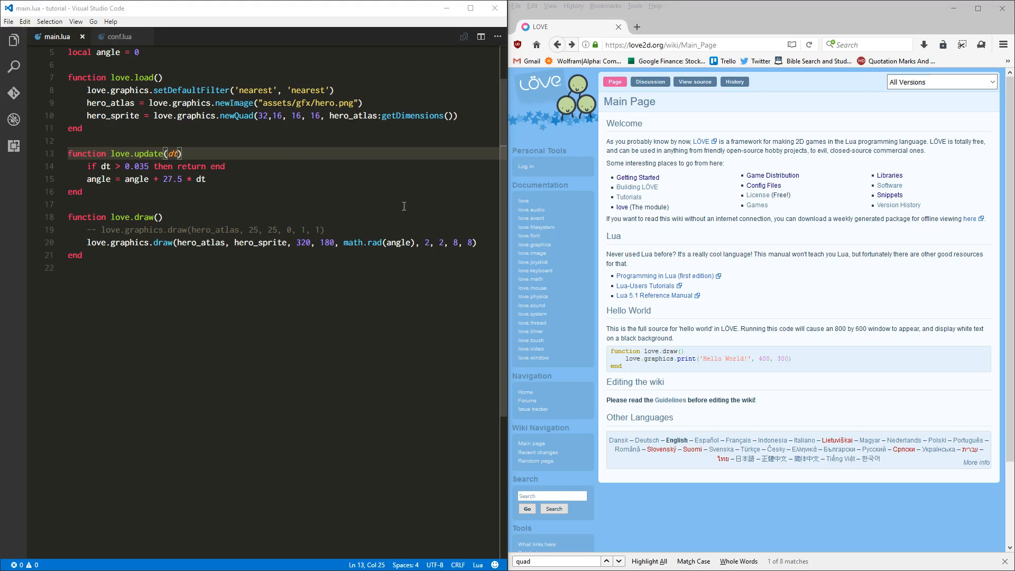
pyautogui.moveTo(385, 210)
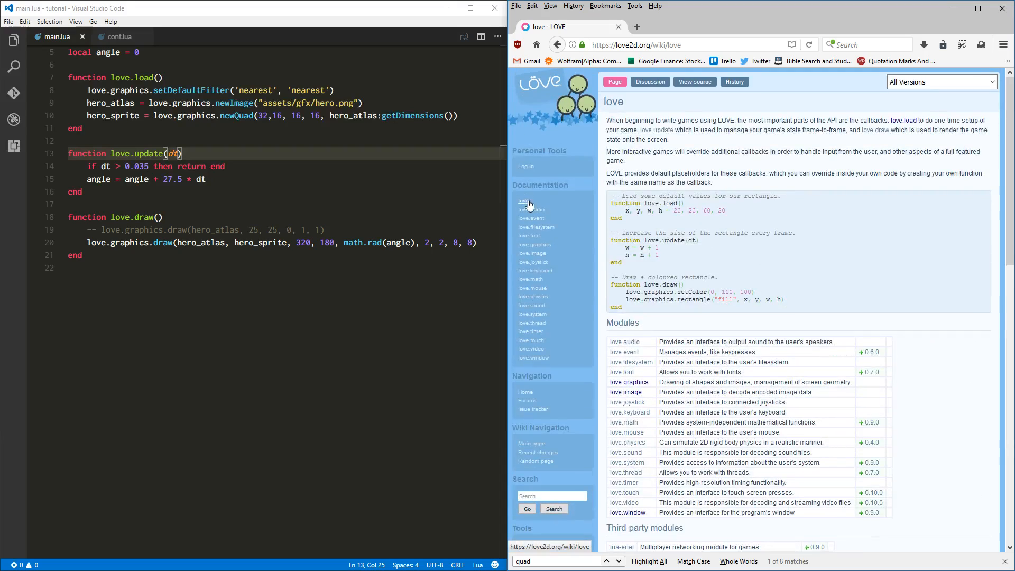
# Reach the Config Files page and scroll to the t.window.display entry in the configuration listing
pyautogui.scroll(-3)
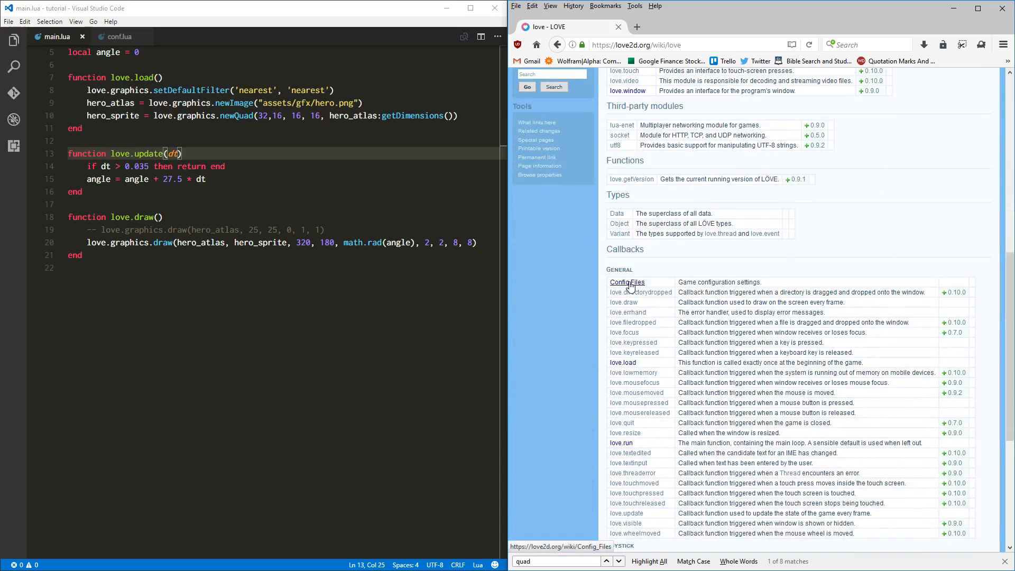
pyautogui.click(625, 281)
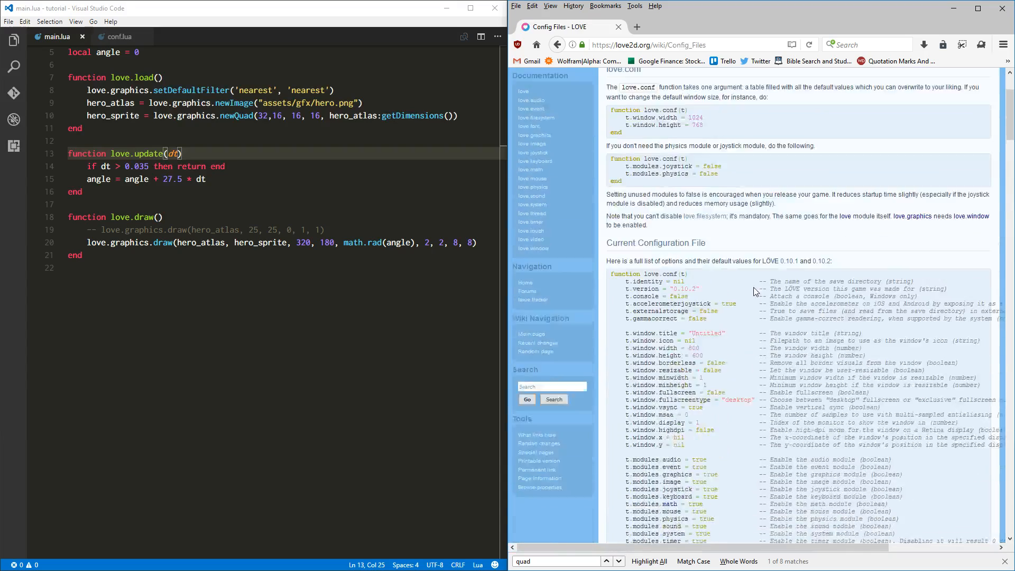
pyautogui.scroll(-3)
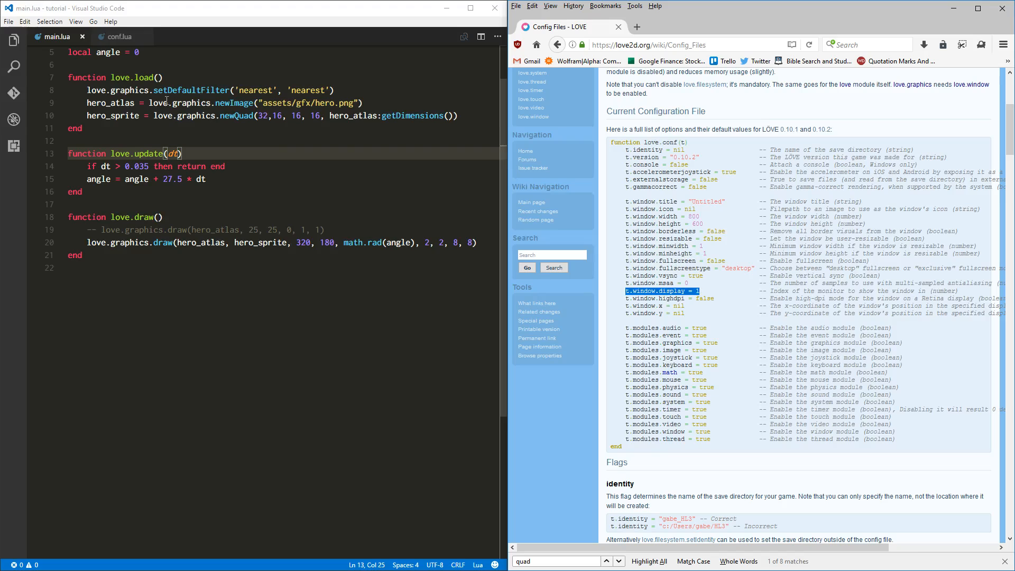
# Add t.window.display = 2 to conf.lua so the game opens on the second display
pyautogui.click(118, 36)
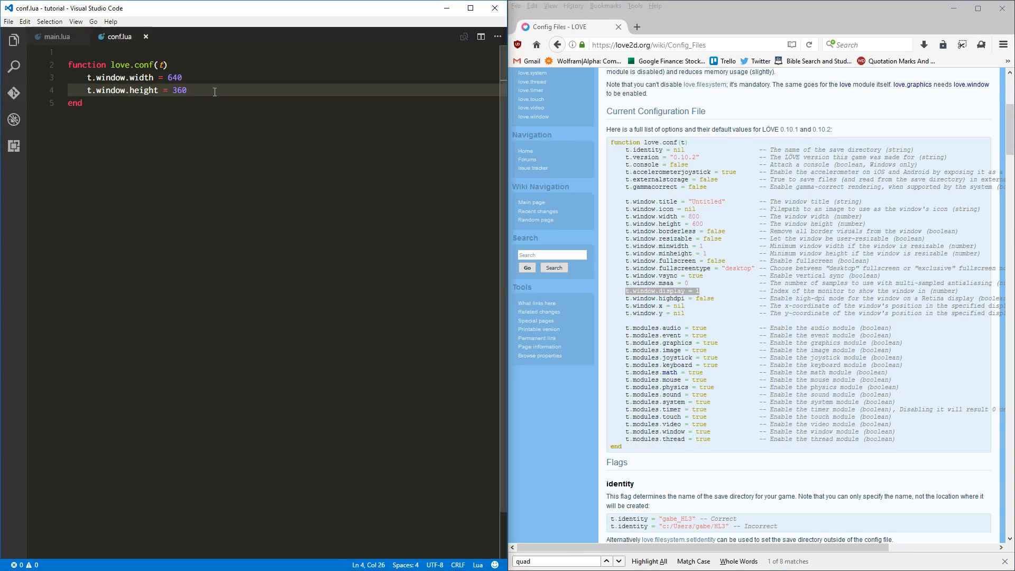
pyautogui.write('t.window')
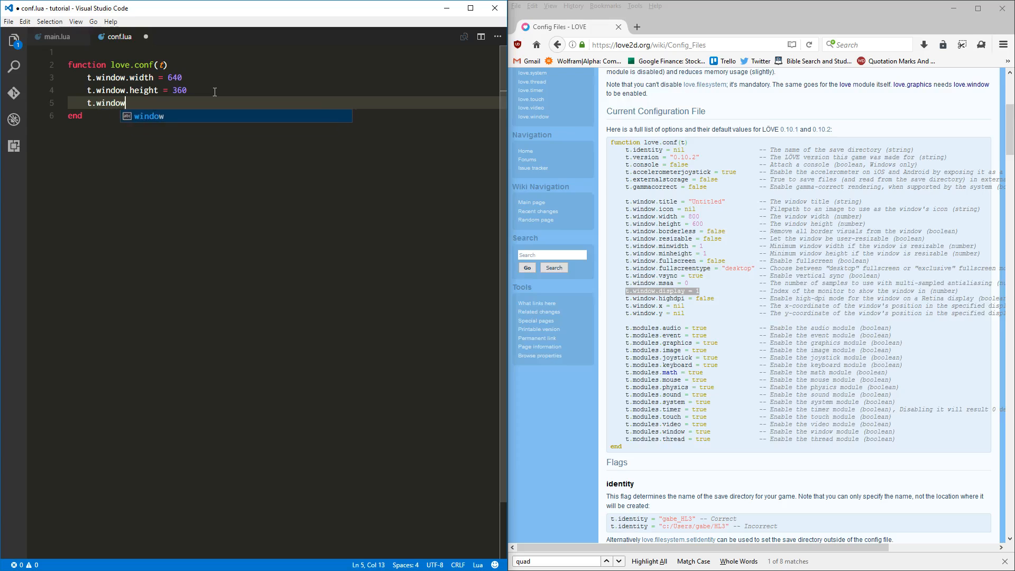
pyautogui.write('.display = 2')
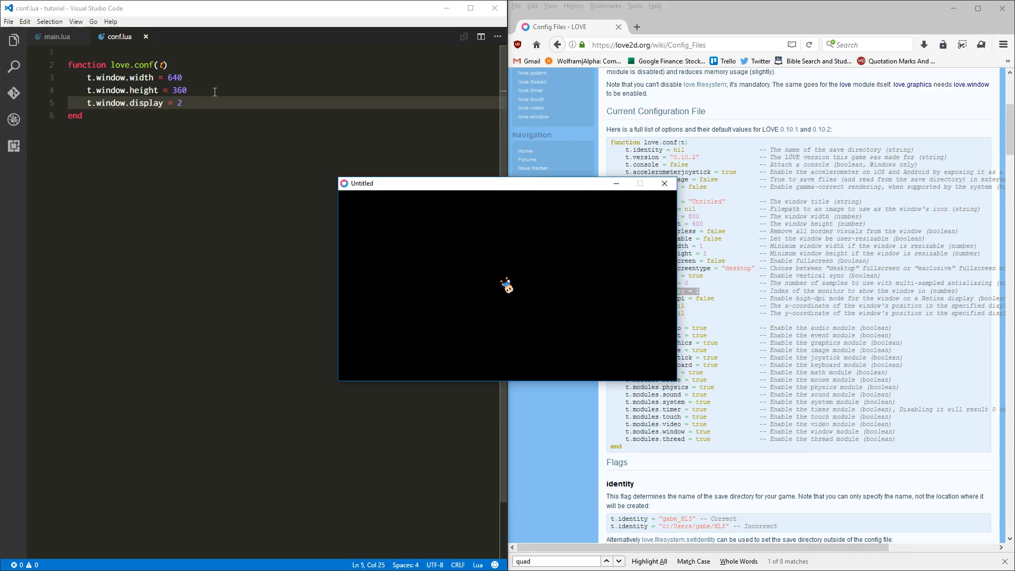
pyautogui.moveTo(381, 250)
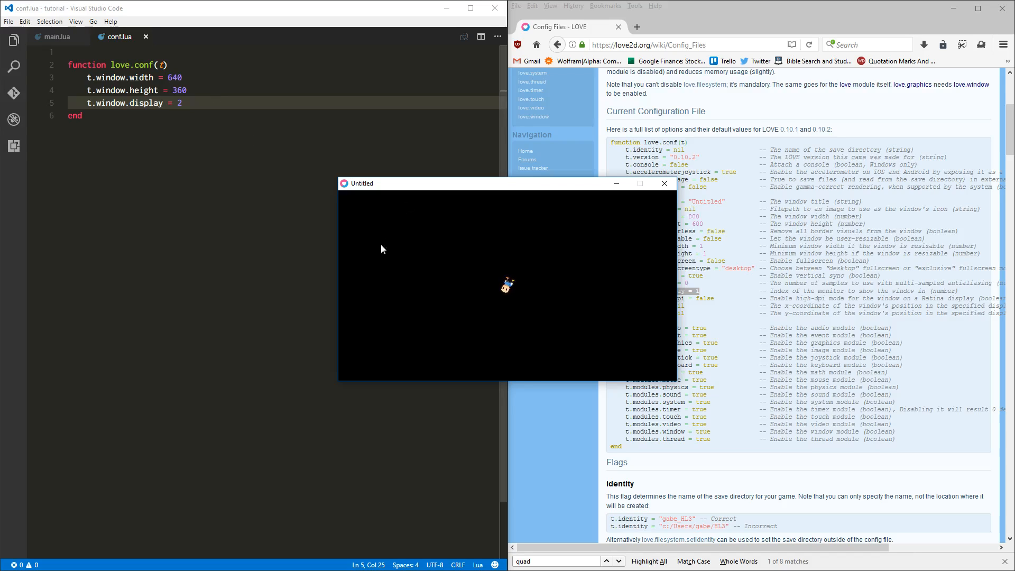
pyautogui.moveTo(299, 285)
pyautogui.write('t.')
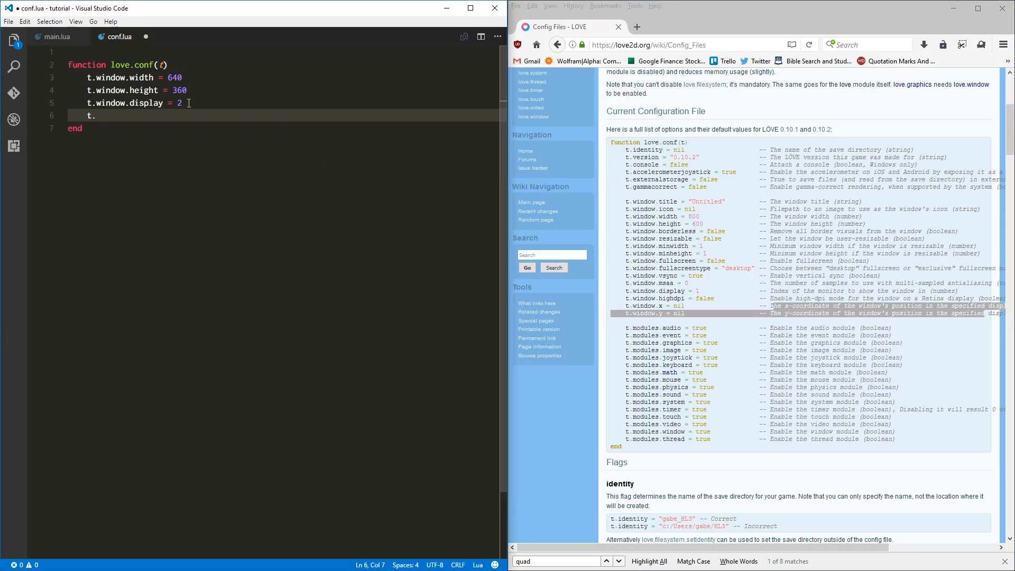
# Add t.window.x = 175 and t.window.y = 650 to conf.lua, then return to main.lua
pyautogui.write('window.')
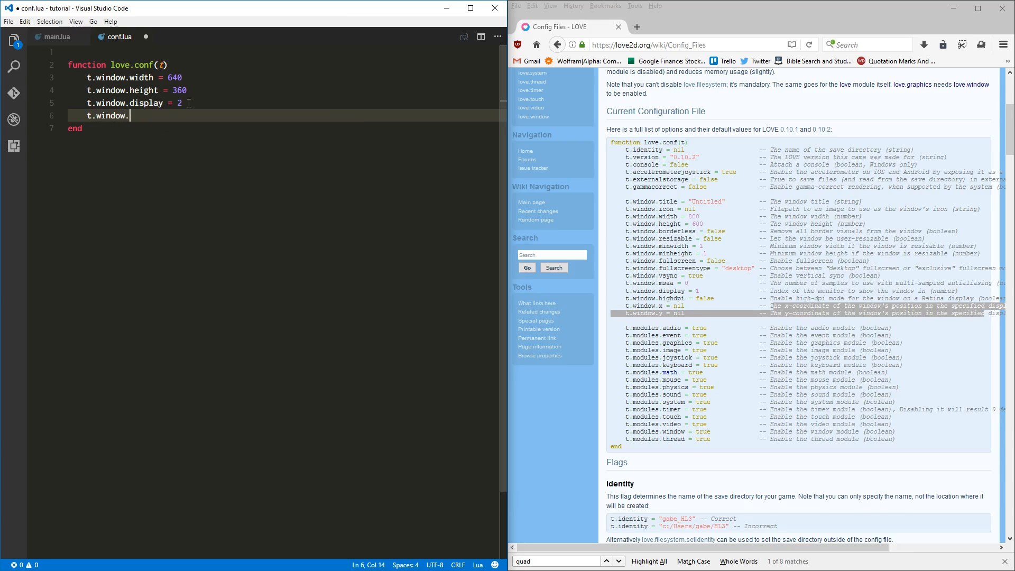
pyautogui.write('x =')
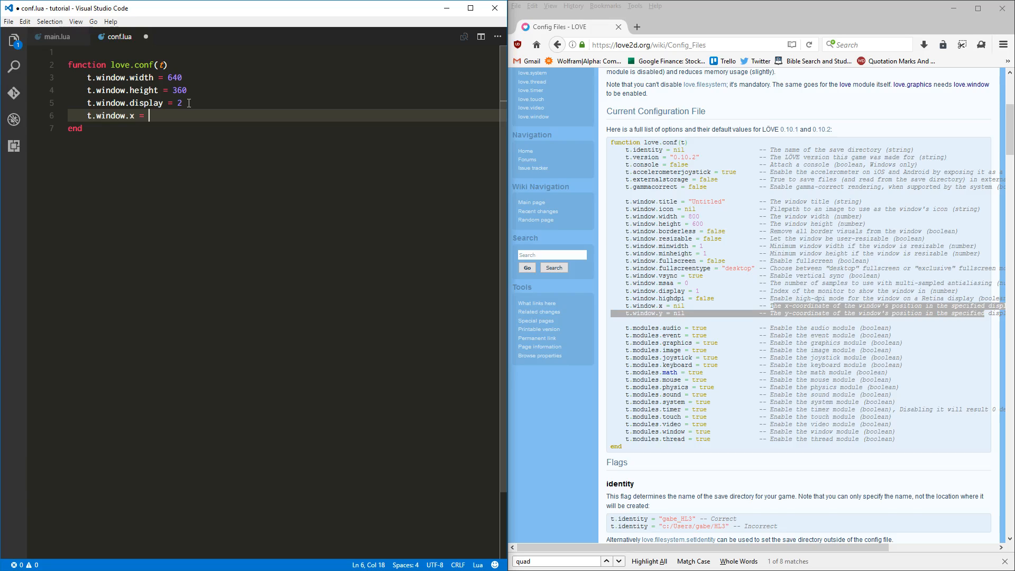
pyautogui.write('175')
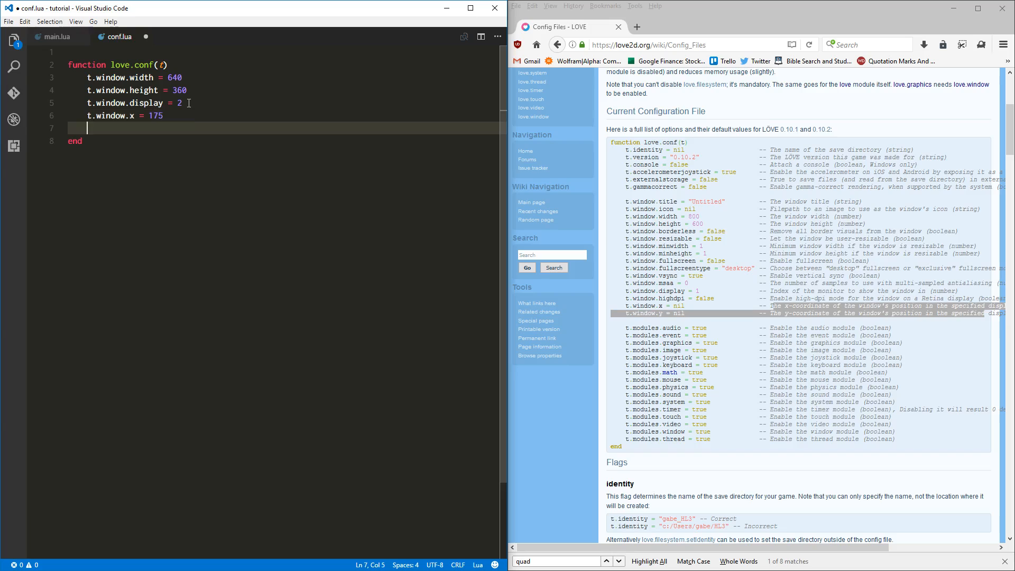
pyautogui.write('t.window')
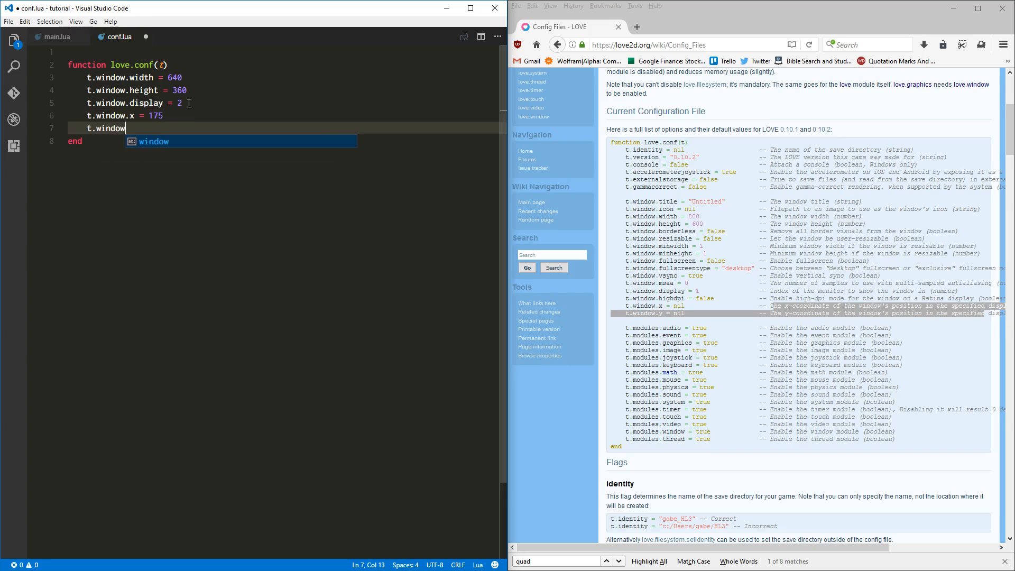
pyautogui.write('.y =')
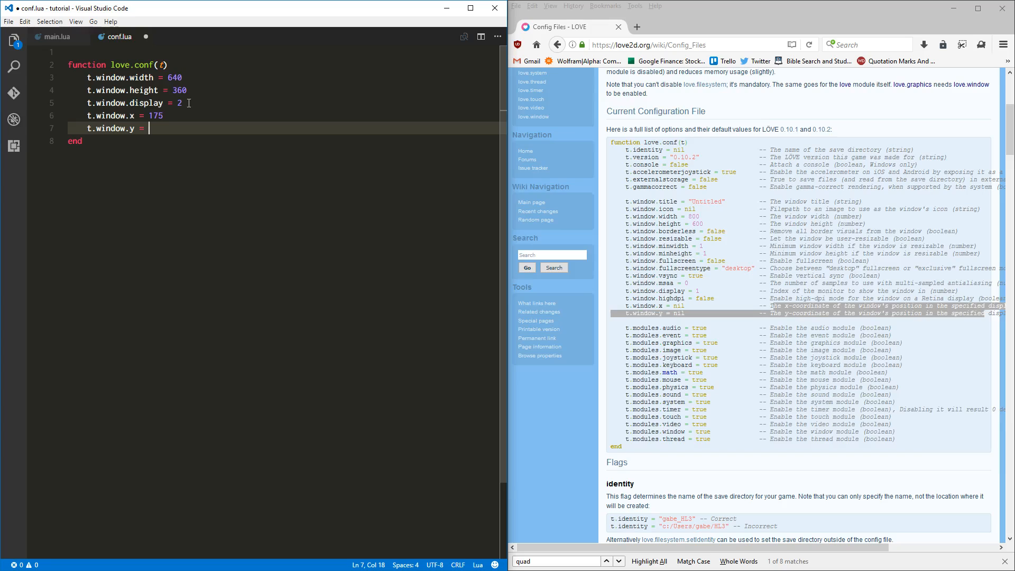
pyautogui.write('650')
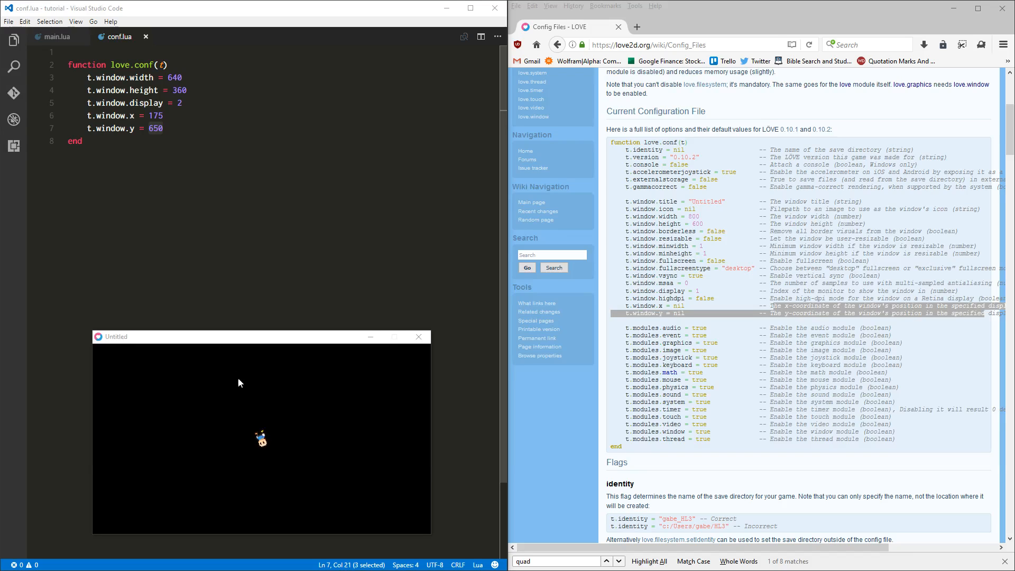
pyautogui.click(57, 36)
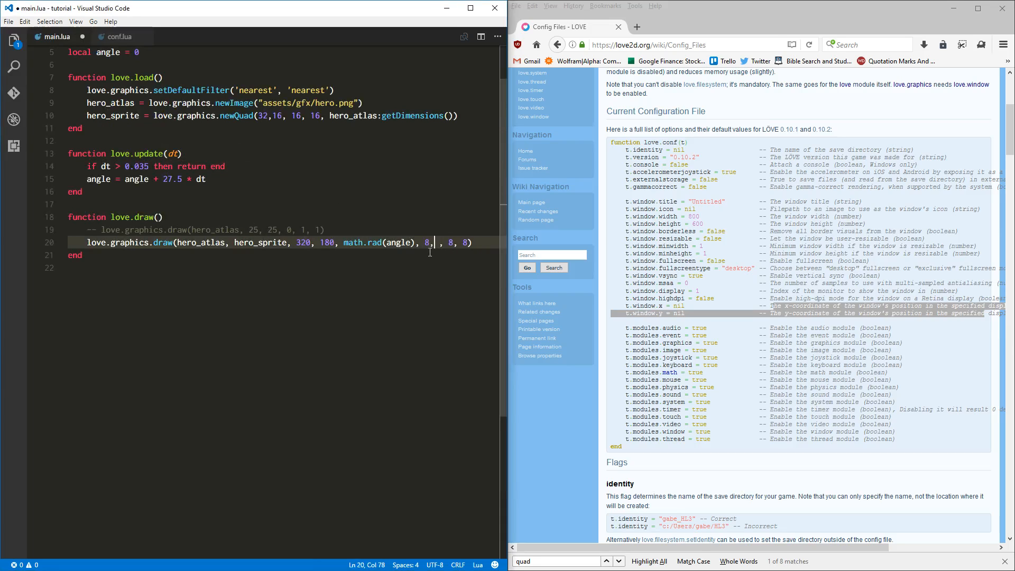
# Set the hero draw scale to 10, 10 and comment out the angle increment in love.update
pyautogui.write('0')
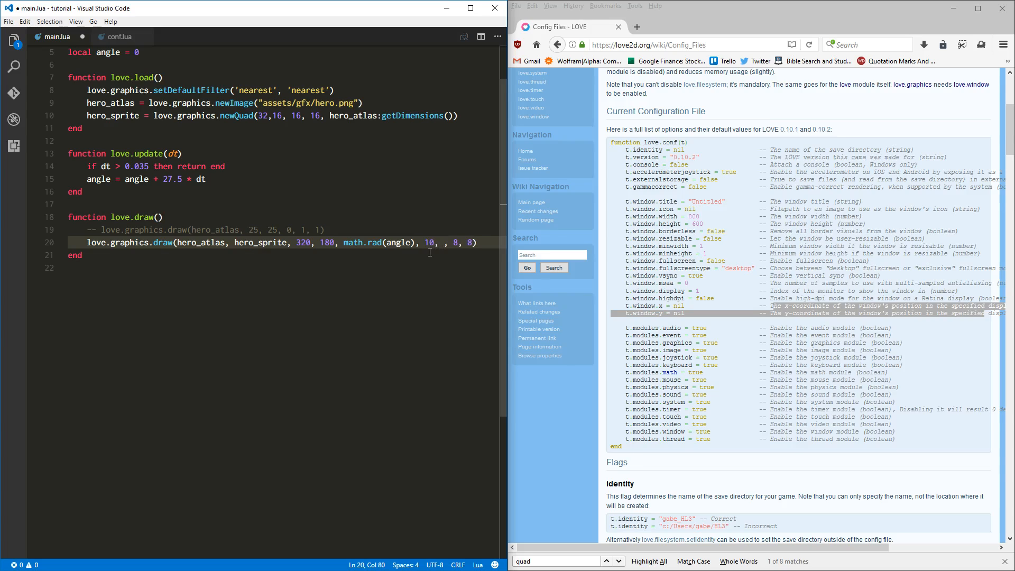
pyautogui.write('10')
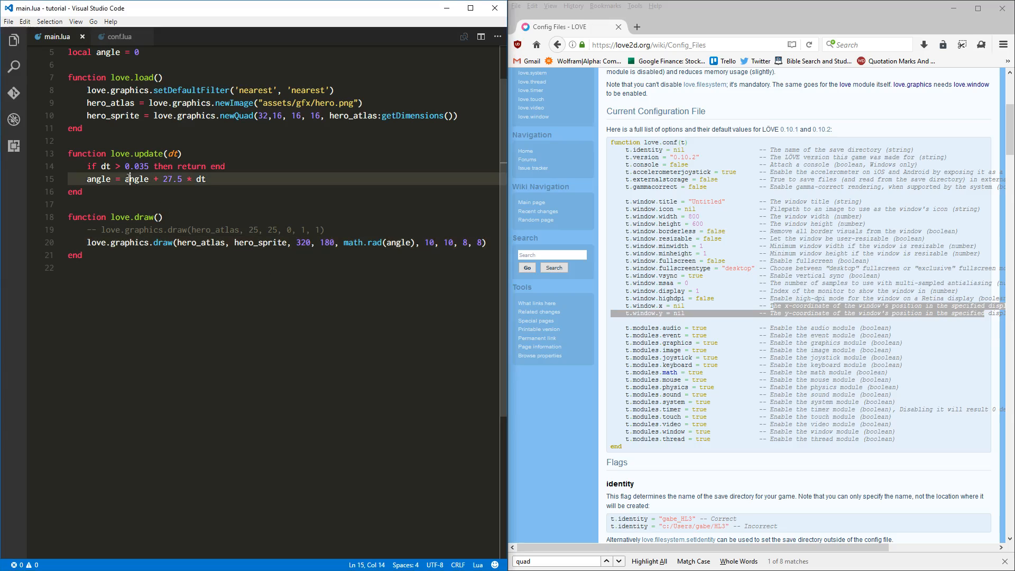
pyautogui.press('ctrl+/')
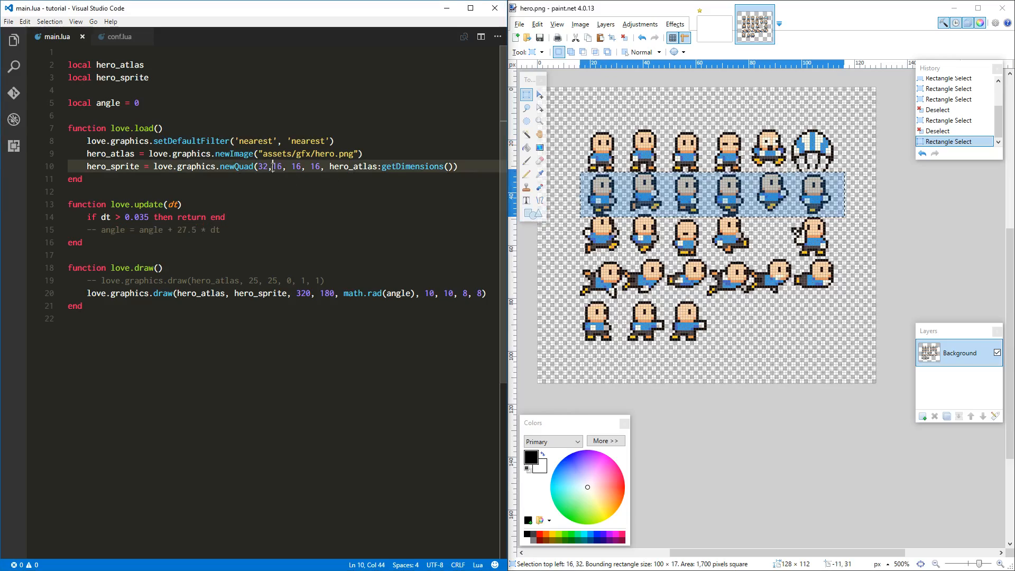
# Change the newQuad offsets to x 16, y 32 to select a running hero frame
pyautogui.doubleClick(264, 166)
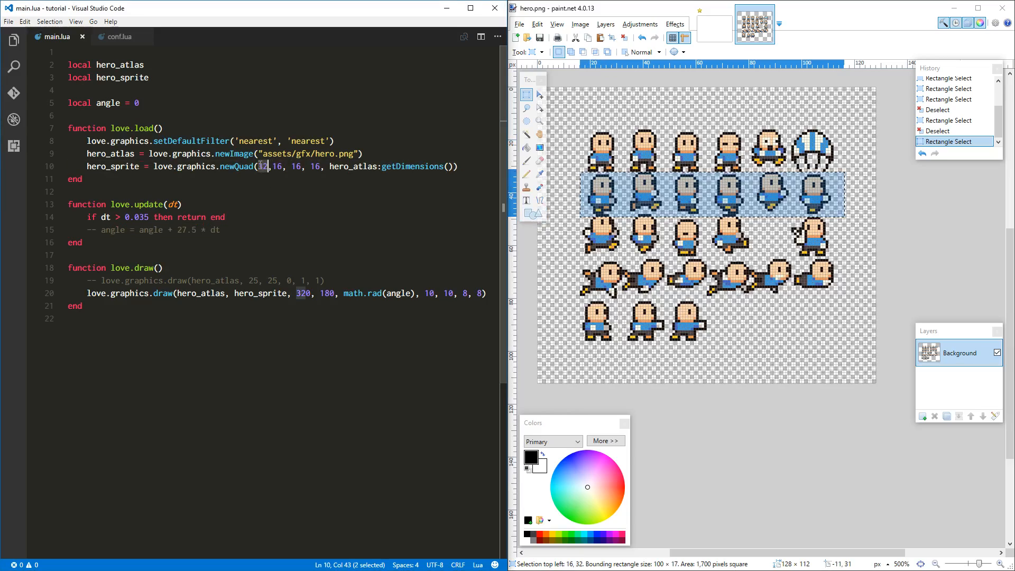
pyautogui.write('32')
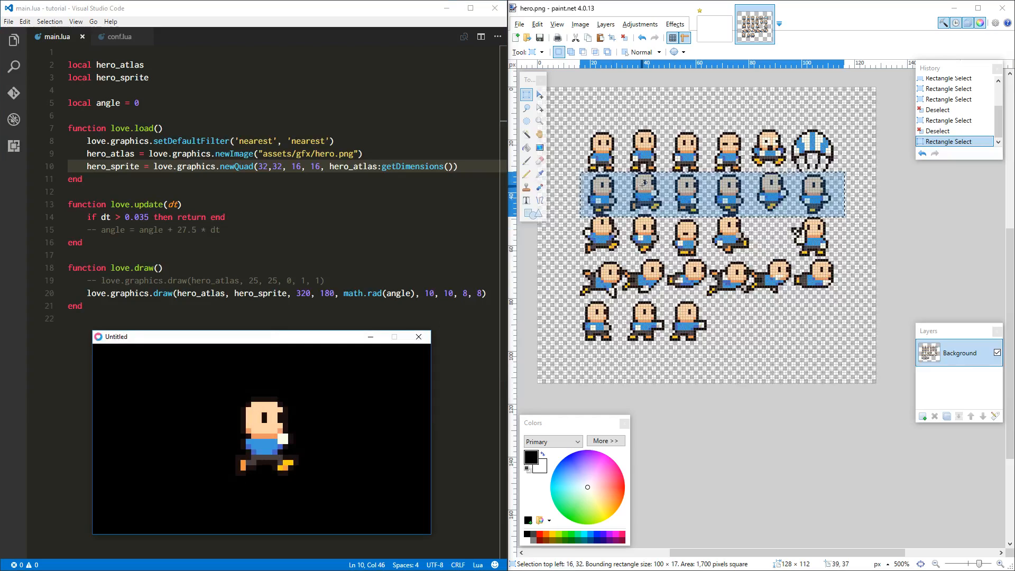
pyautogui.doubleClick(261, 166)
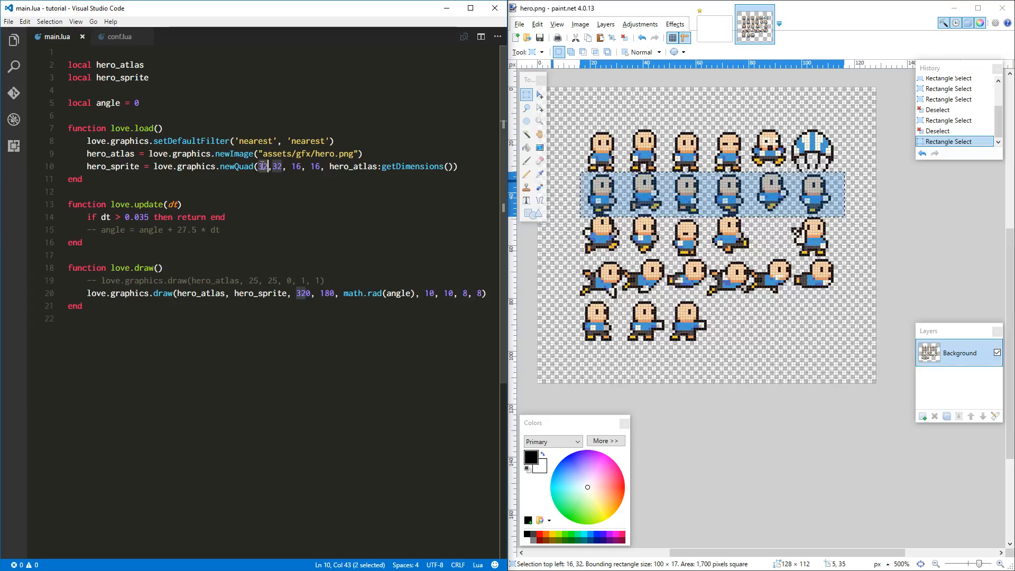
pyautogui.write('16')
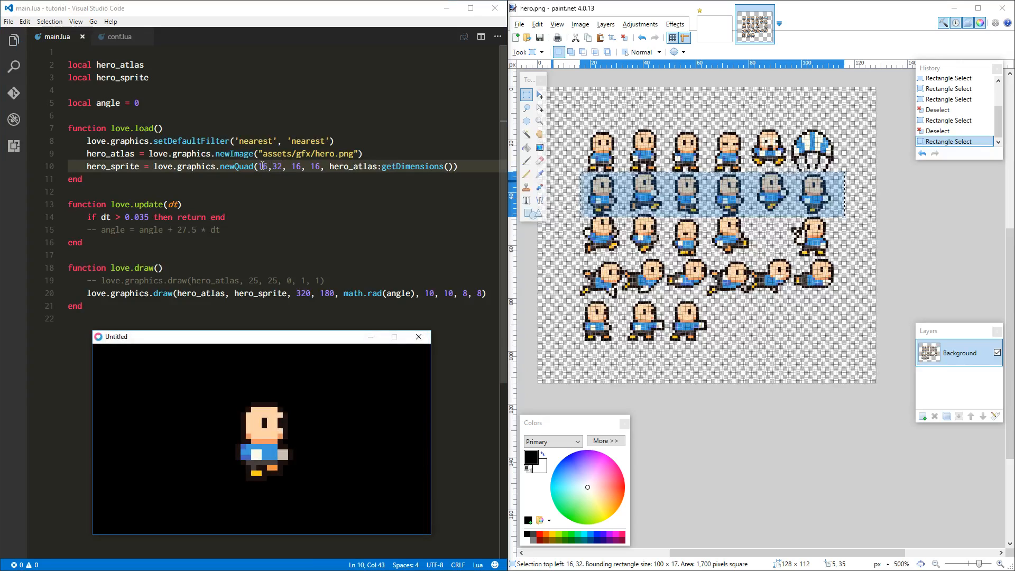
pyautogui.moveTo(599, 204)
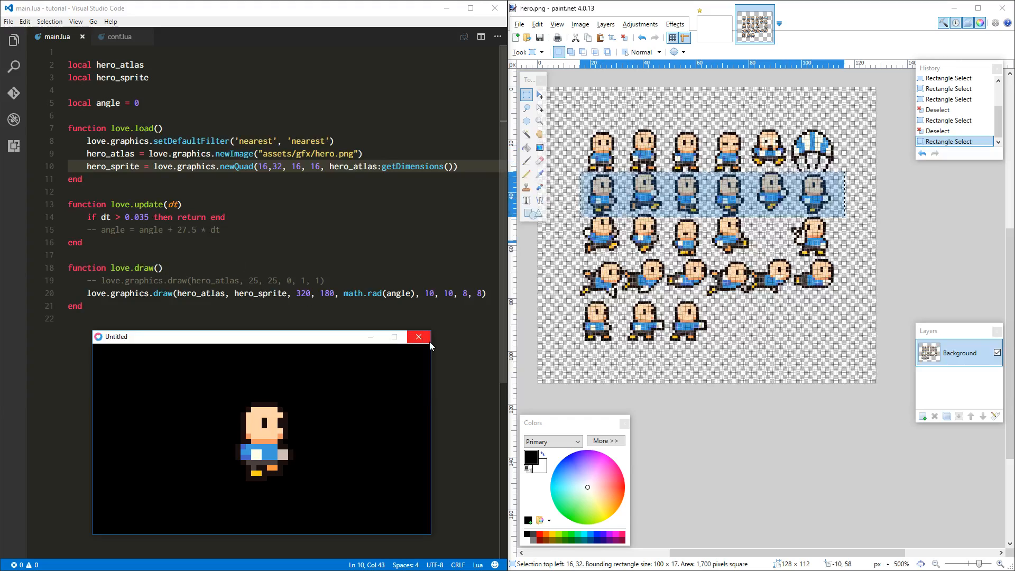
pyautogui.moveTo(417, 338)
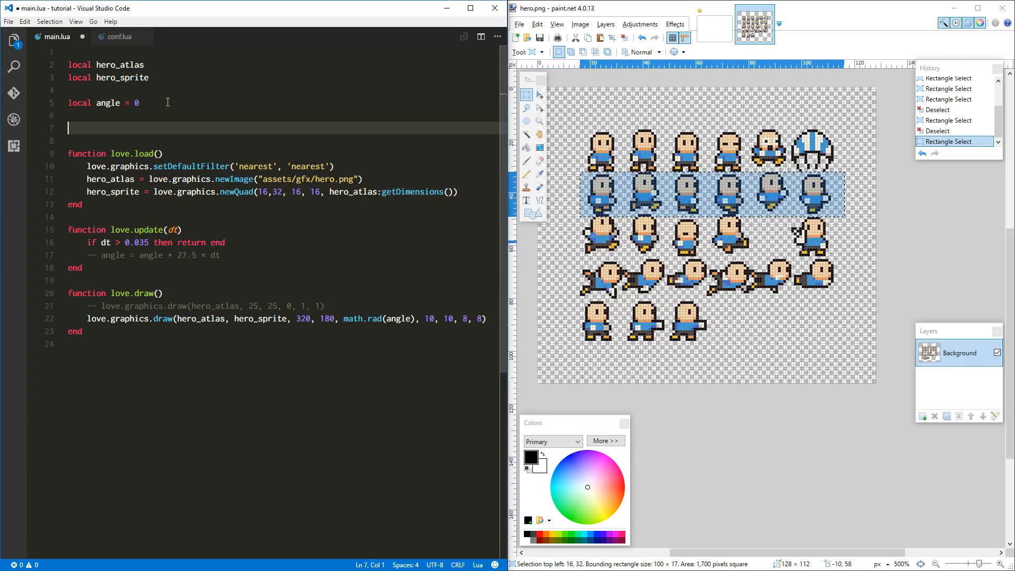
# Write an '--animation parameters' comment with local fps = 10 and local frame = 1
pyautogui.write('--animation paramter')
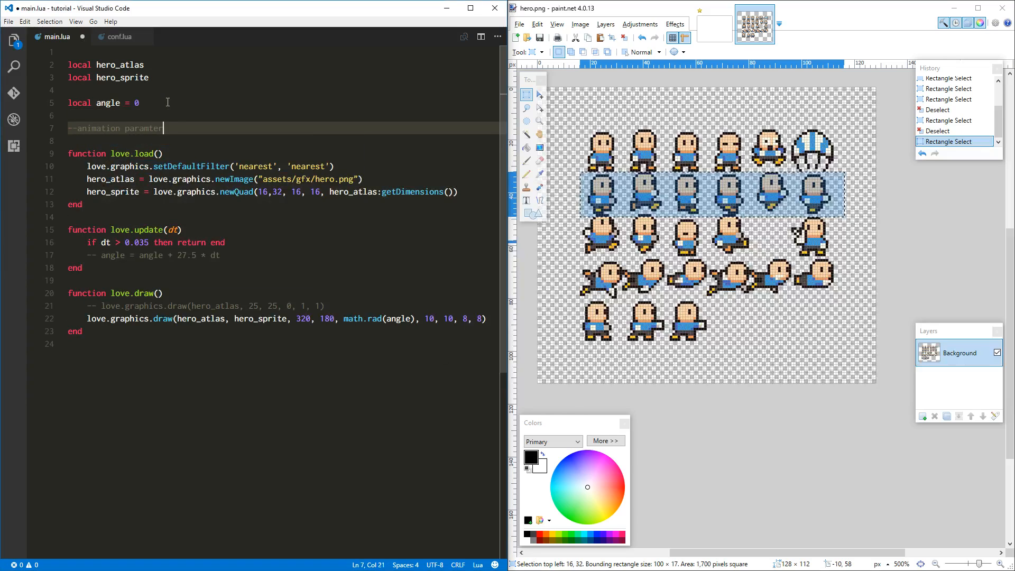
pyautogui.press('Backspace')
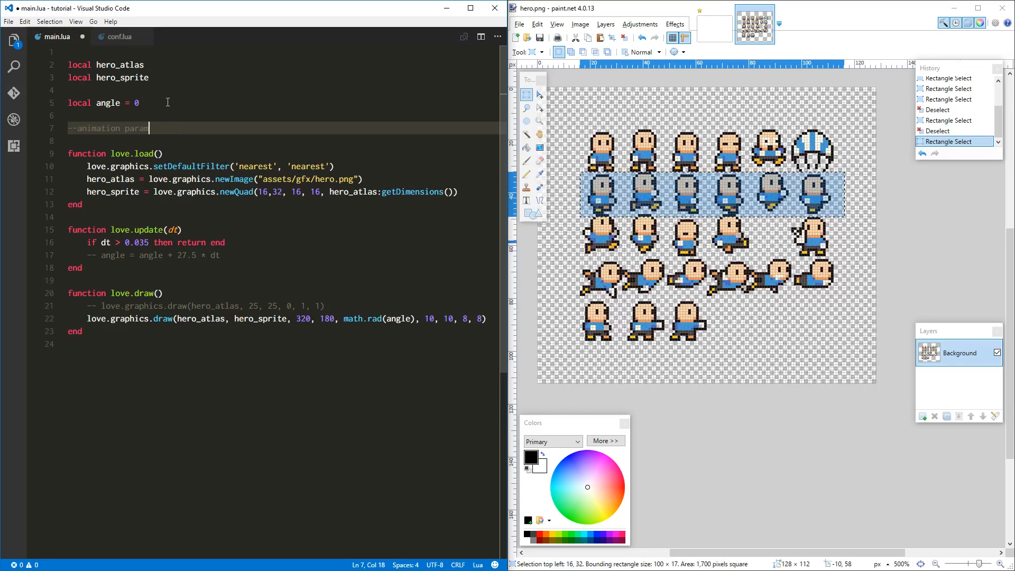
pyautogui.write('aters')
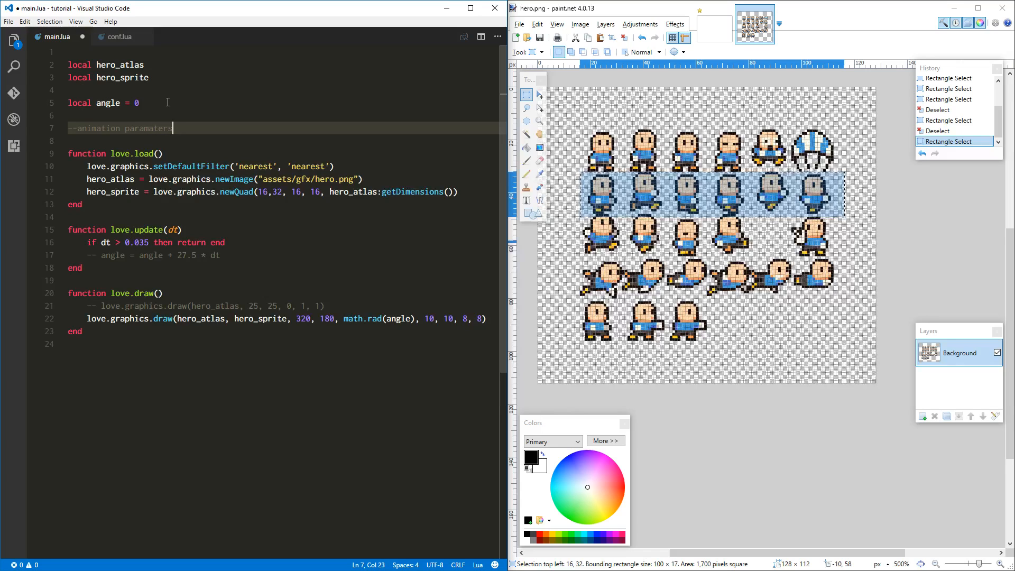
pyautogui.press('BackSpace')
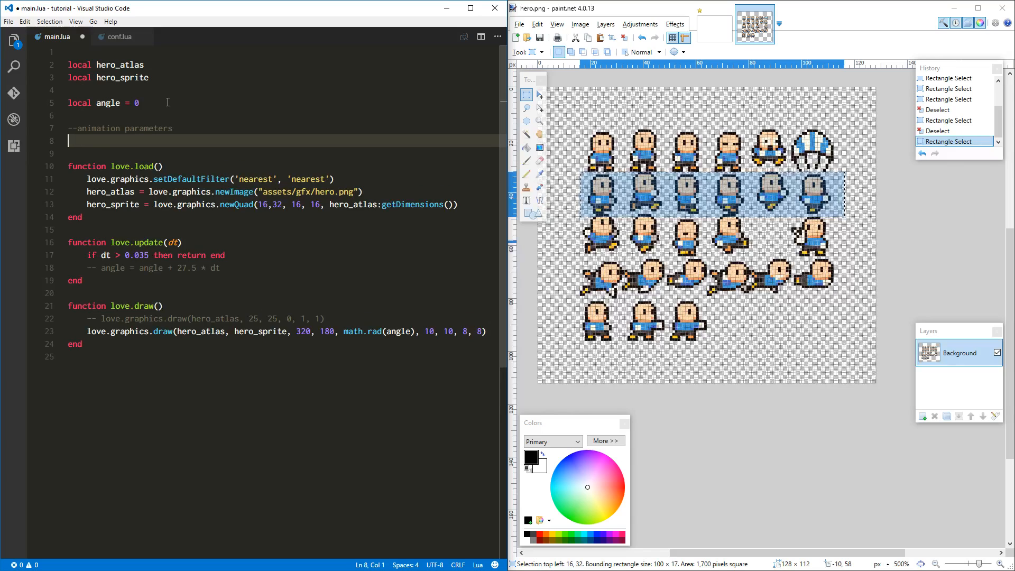
pyautogui.write('local fps =')
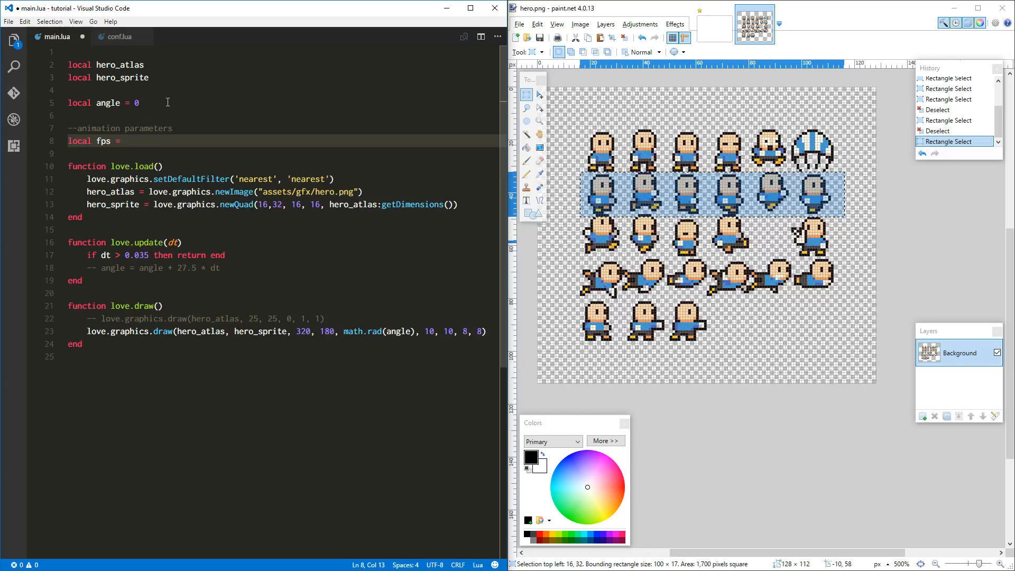
pyautogui.write('10')
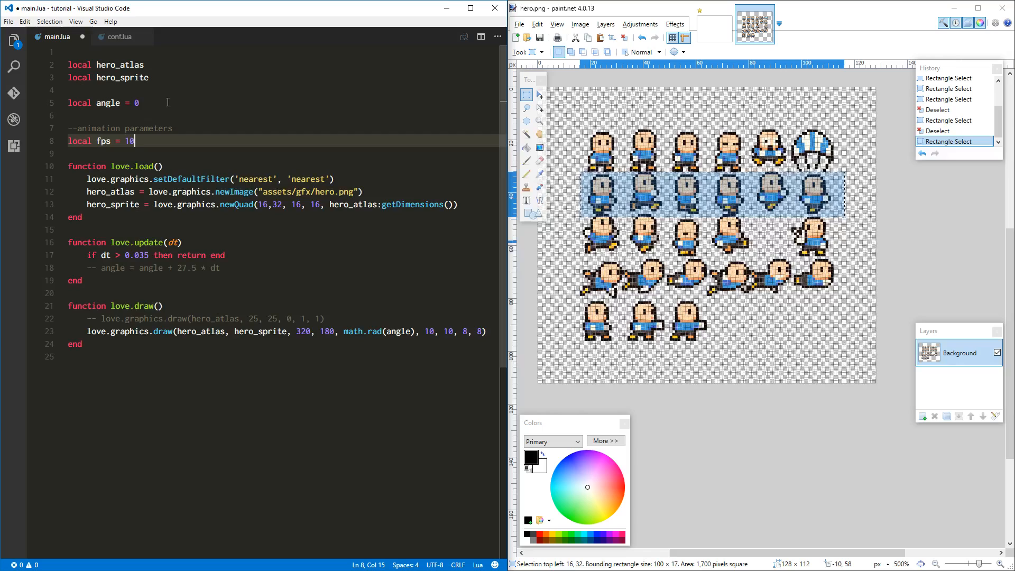
pyautogui.press('Enter')
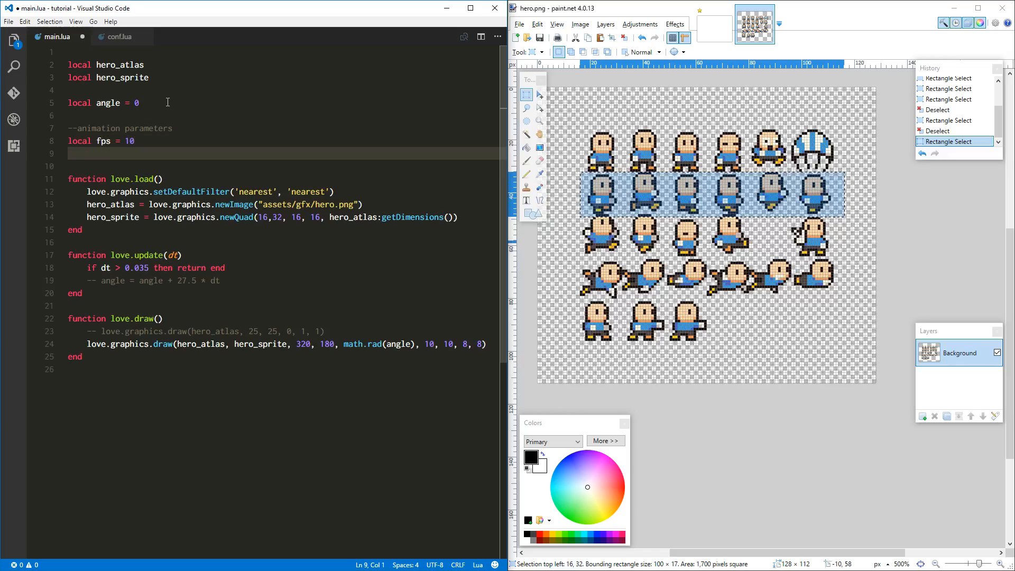
pyautogui.write('local fr')
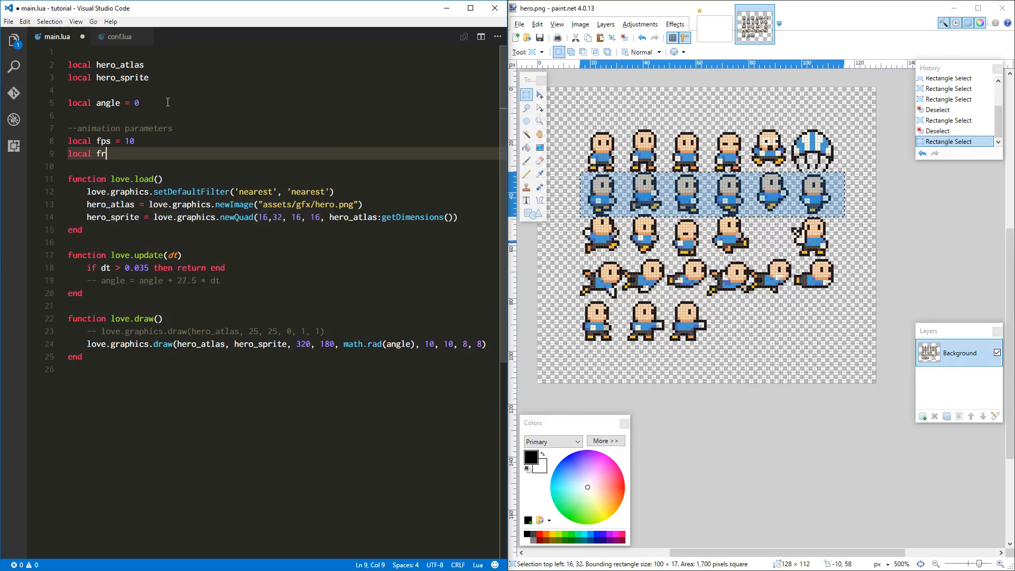
pyautogui.write('ame = 1')
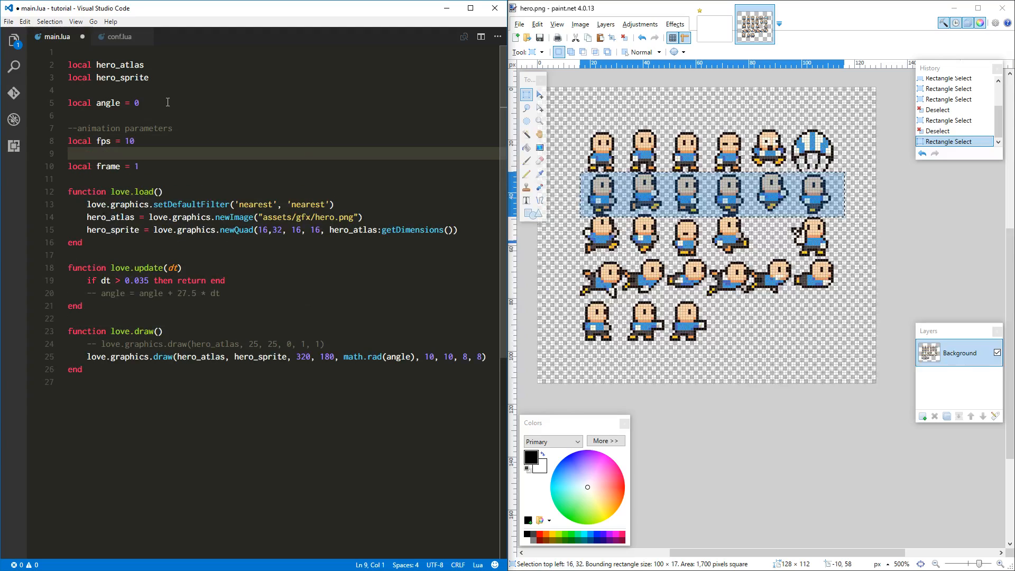
# Declare local anim_timer = 1 / fps among the animation parameters
pyautogui.write('anim_ti')
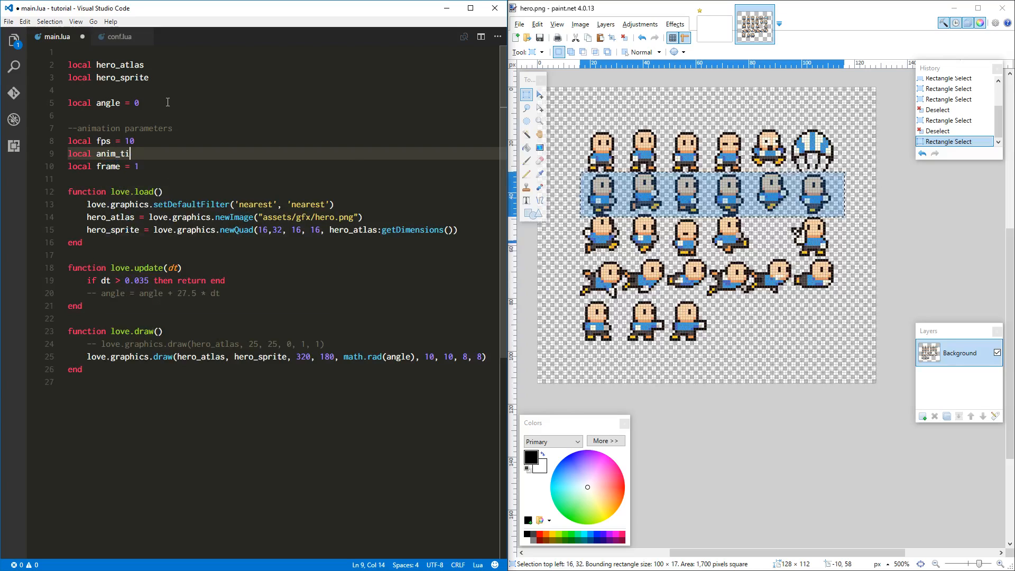
pyautogui.write('mer =')
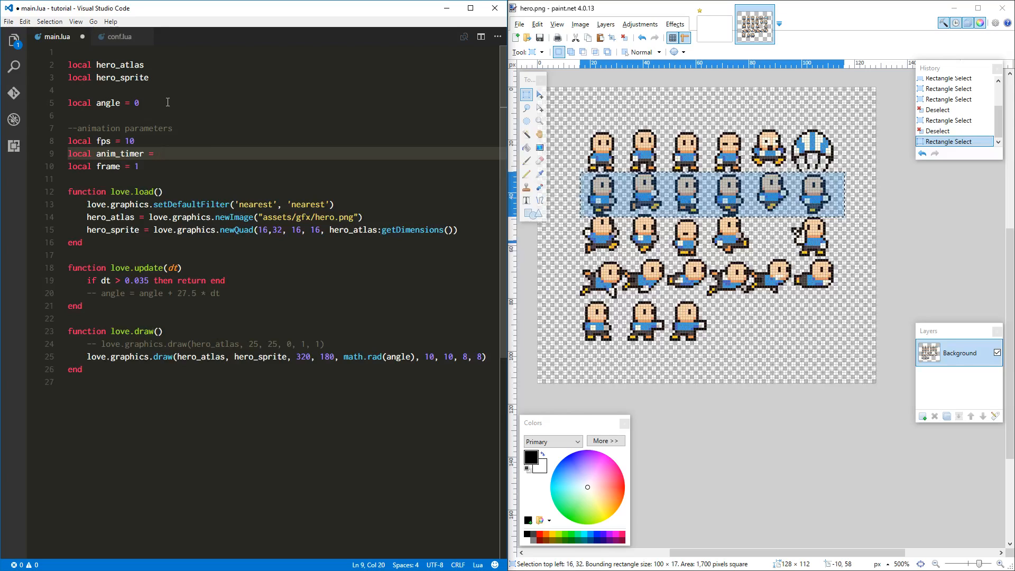
pyautogui.write('1')
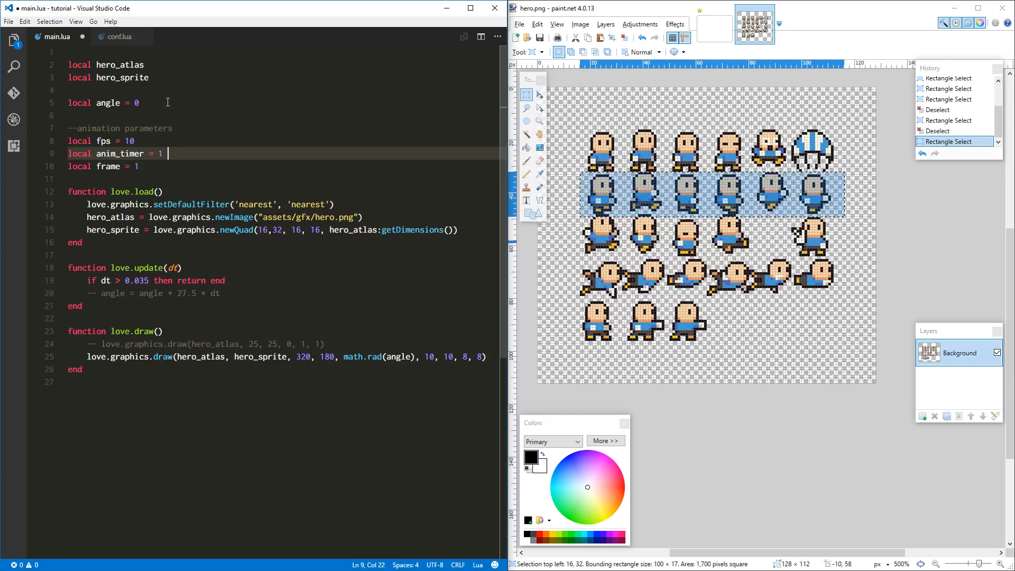
pyautogui.write('/ fps')
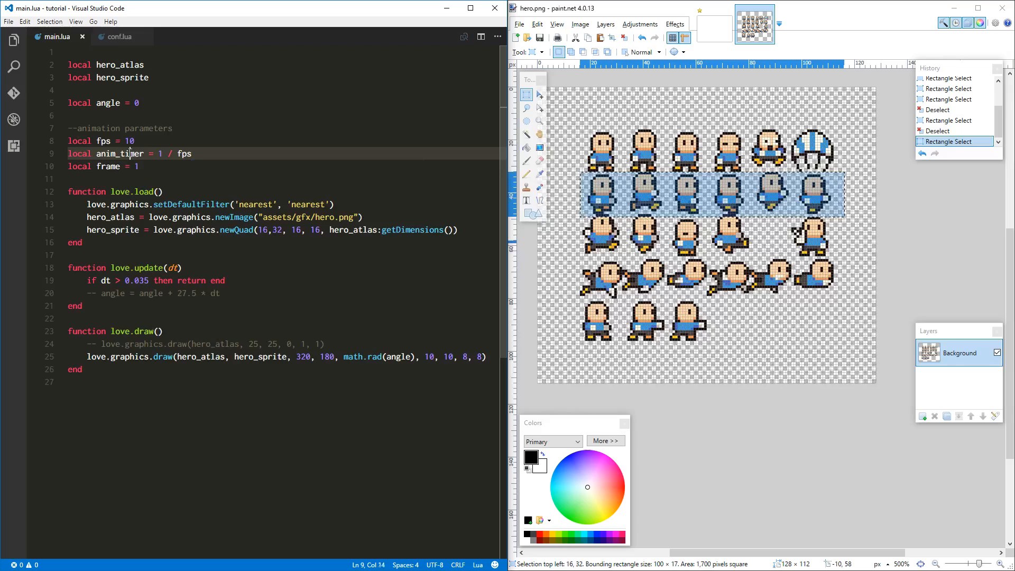
pyautogui.doubleClick(119, 154)
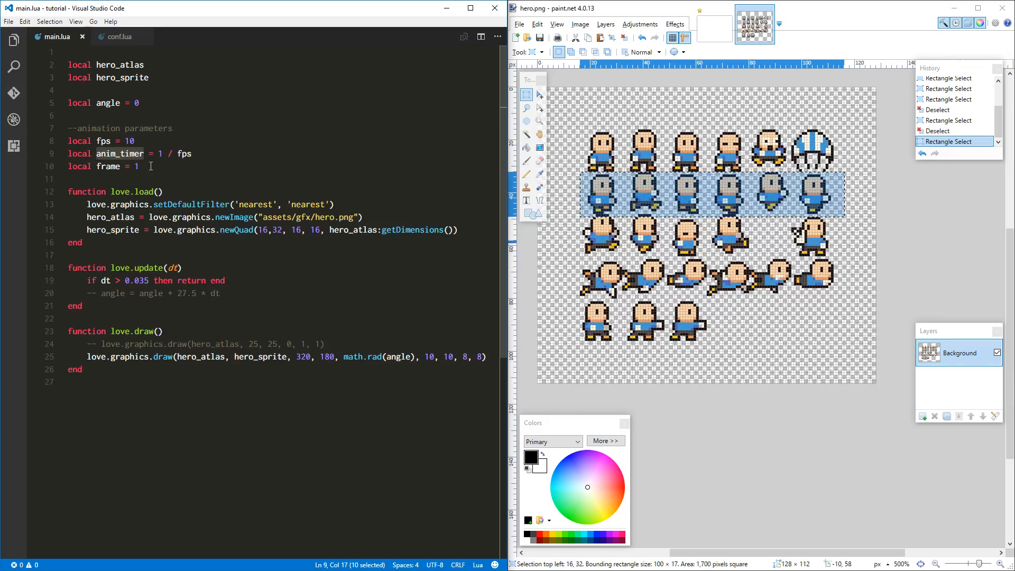
pyautogui.press('Enter')
pyautogui.write('local')
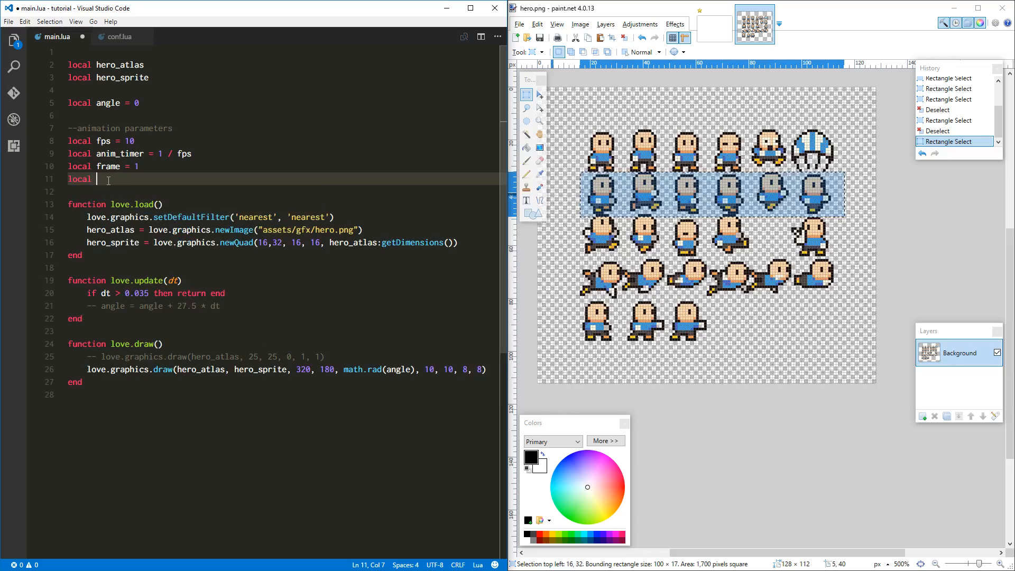
# Declare local num_frames = 6 and an empty local xoffset variable
pyautogui.write('xof')
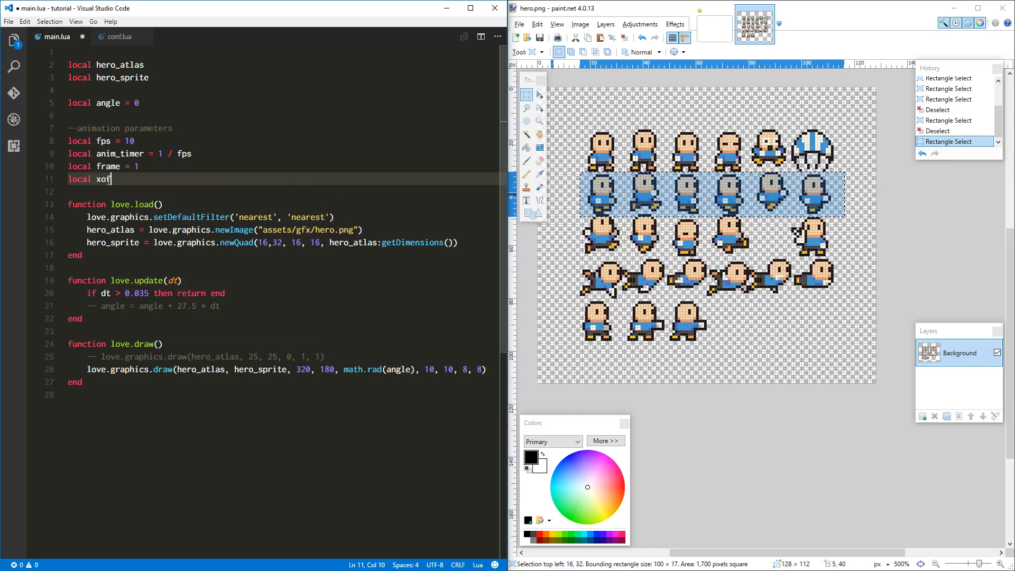
pyautogui.write('ffset = 16')
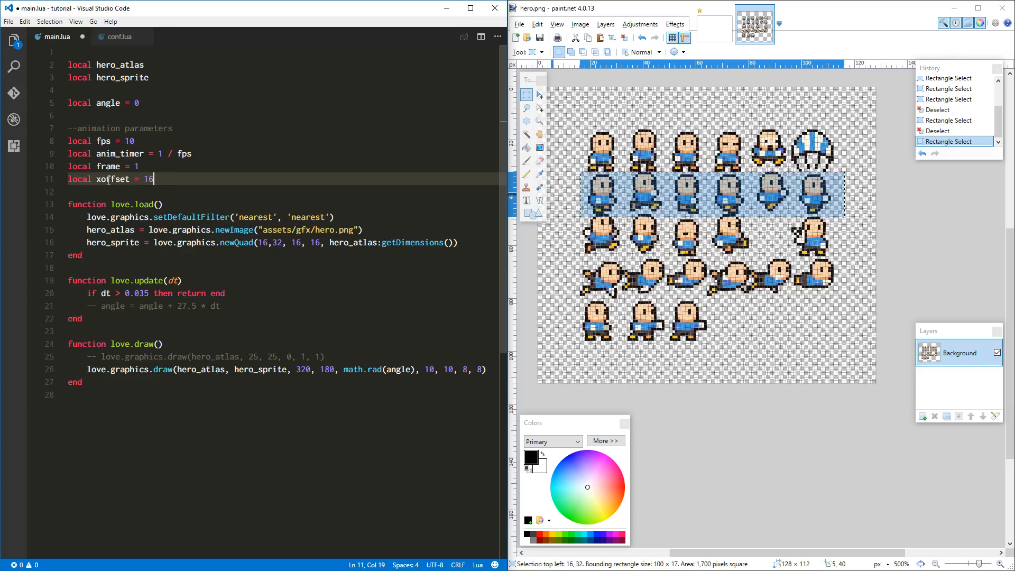
pyautogui.press('Backspace')
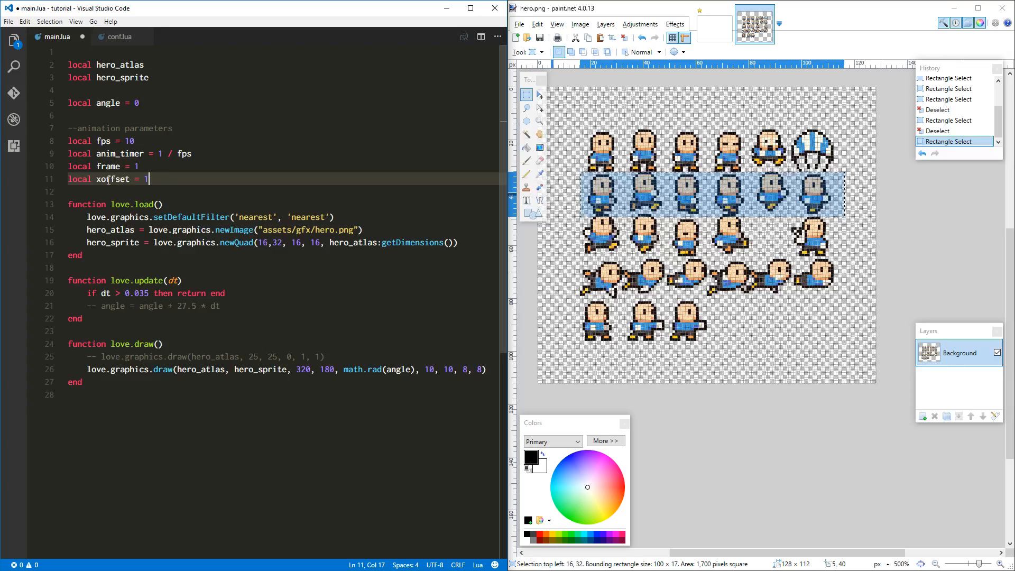
pyautogui.write('6')
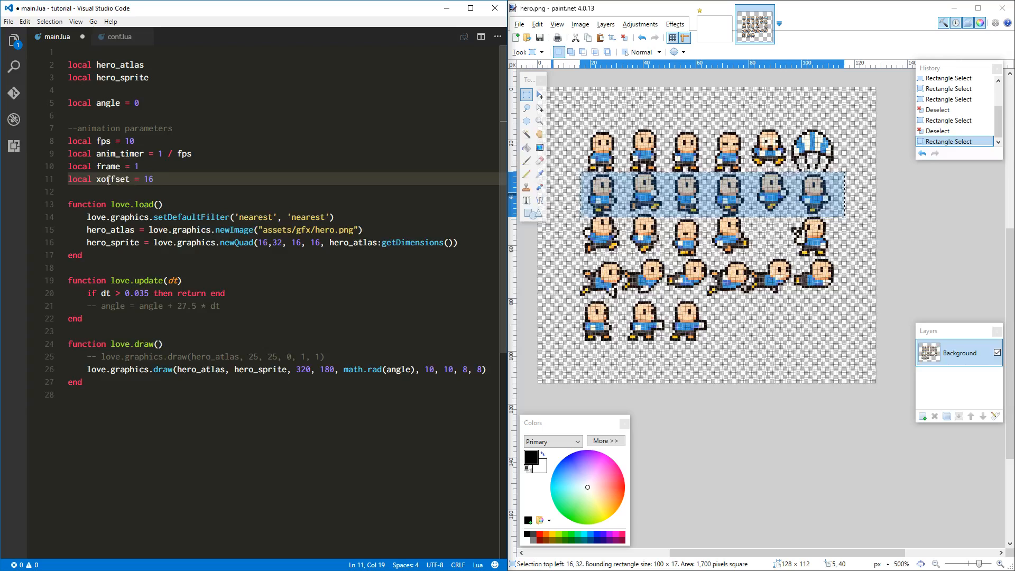
pyautogui.press('Backspace')
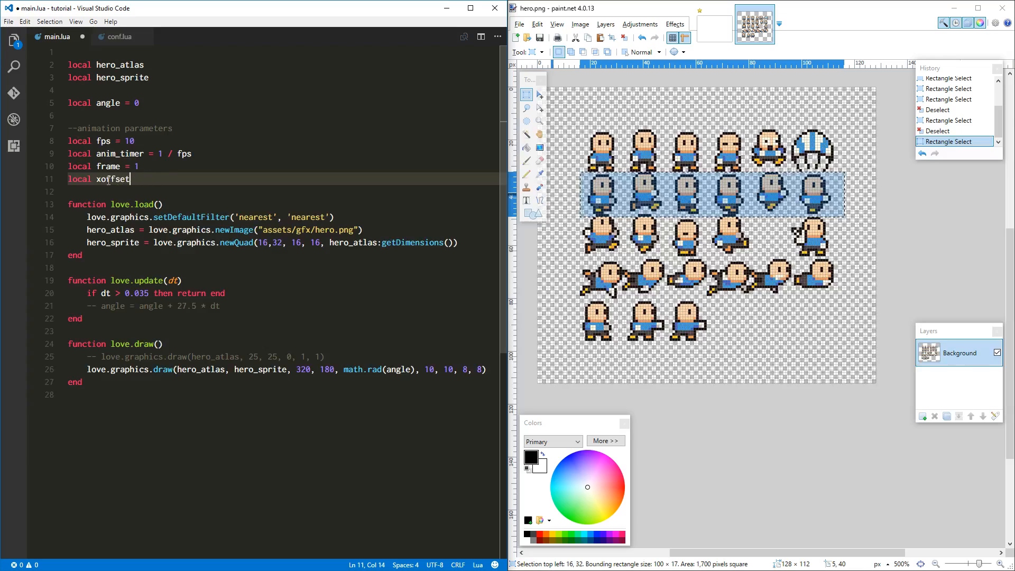
pyautogui.press('enter')
pyautogui.write('local nu')
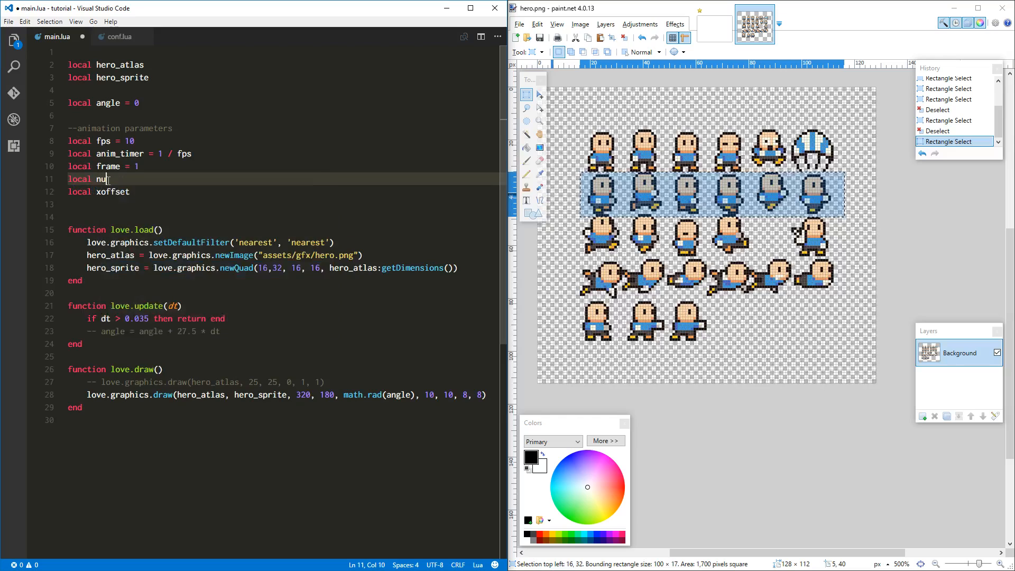
pyautogui.write('m_frames =')
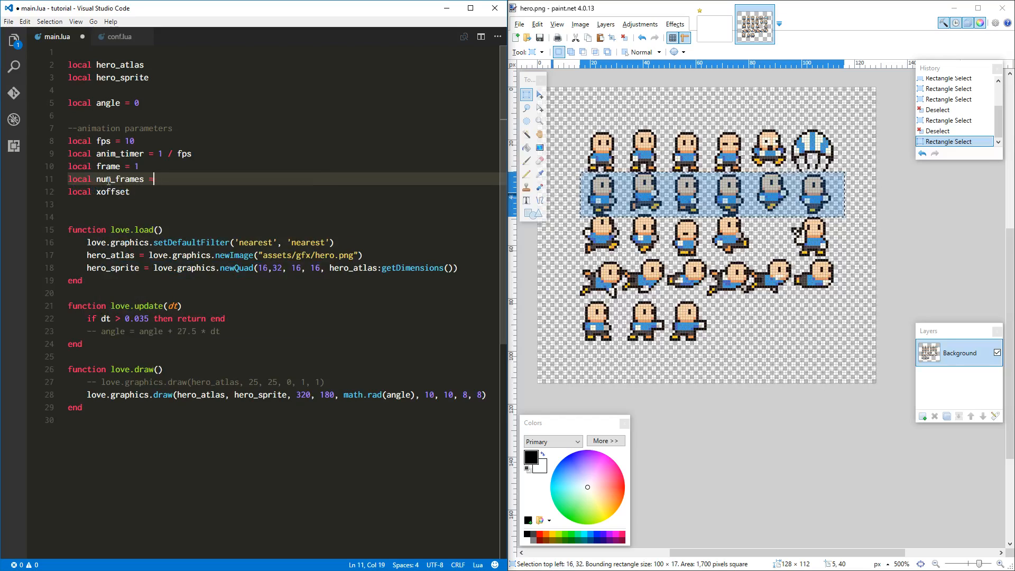
pyautogui.write('6')
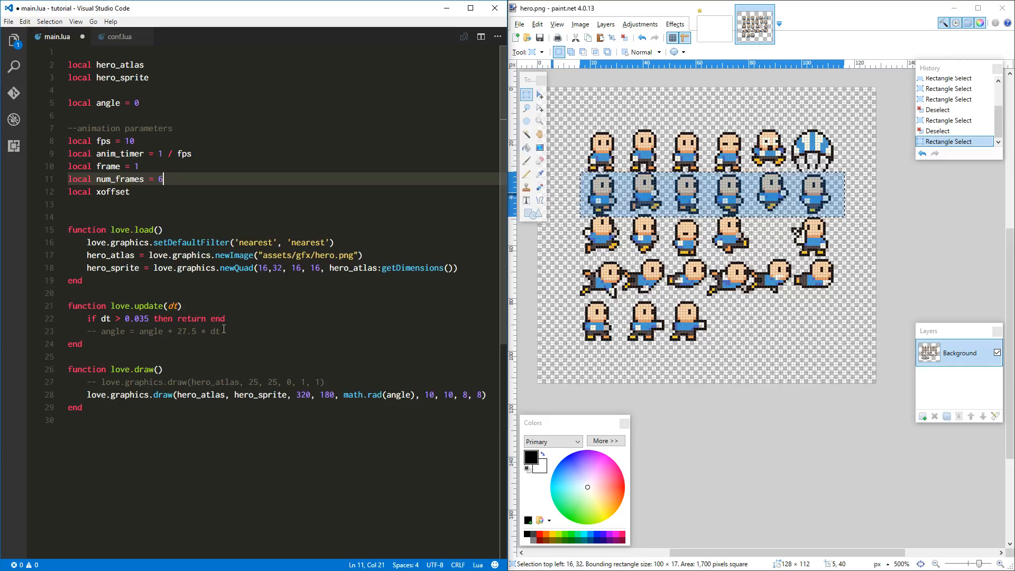
# In love.update, subtract dt from anim_timer each frame
pyautogui.click(220, 331)
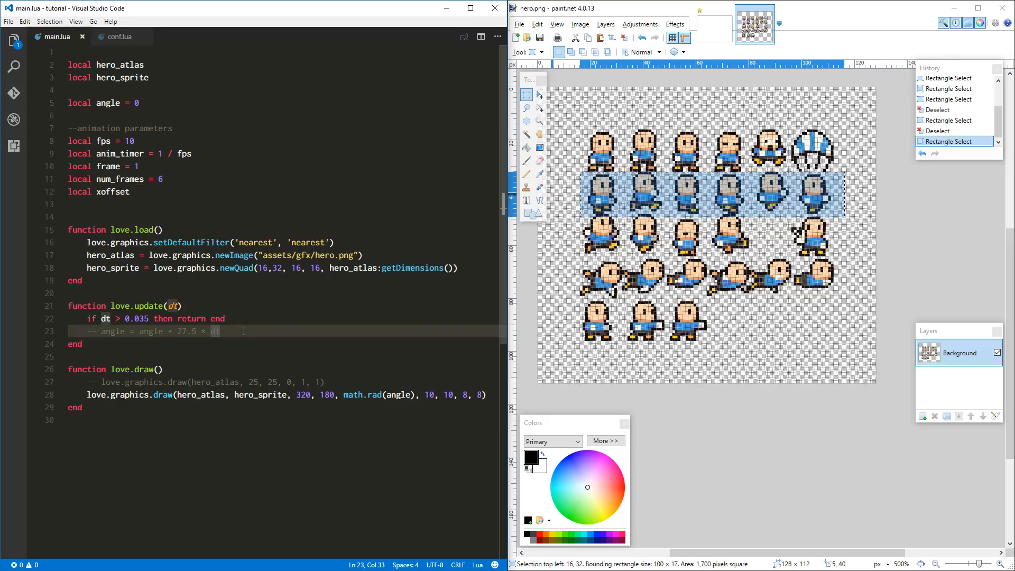
pyautogui.press('enter')
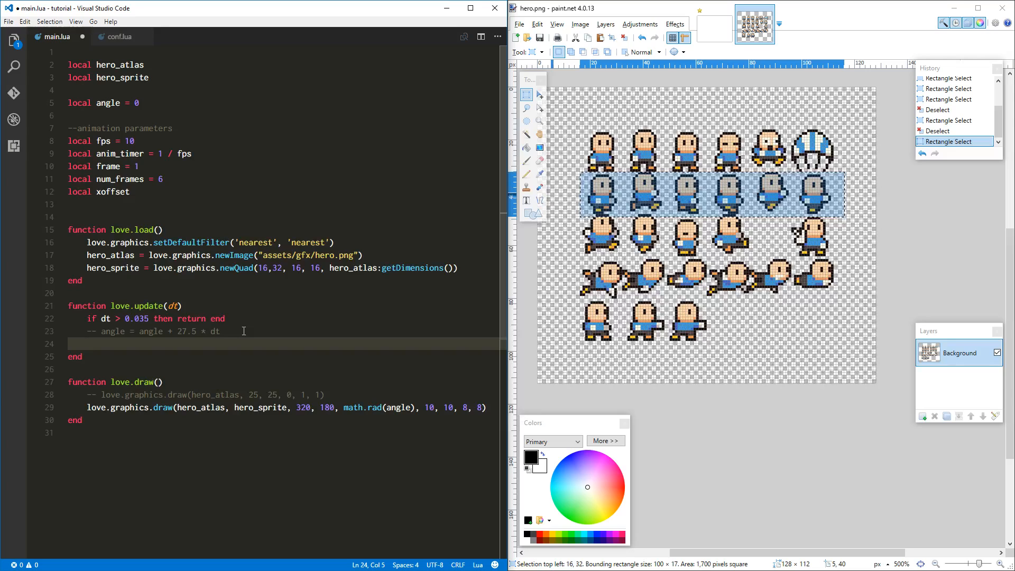
pyautogui.write('anim_time')
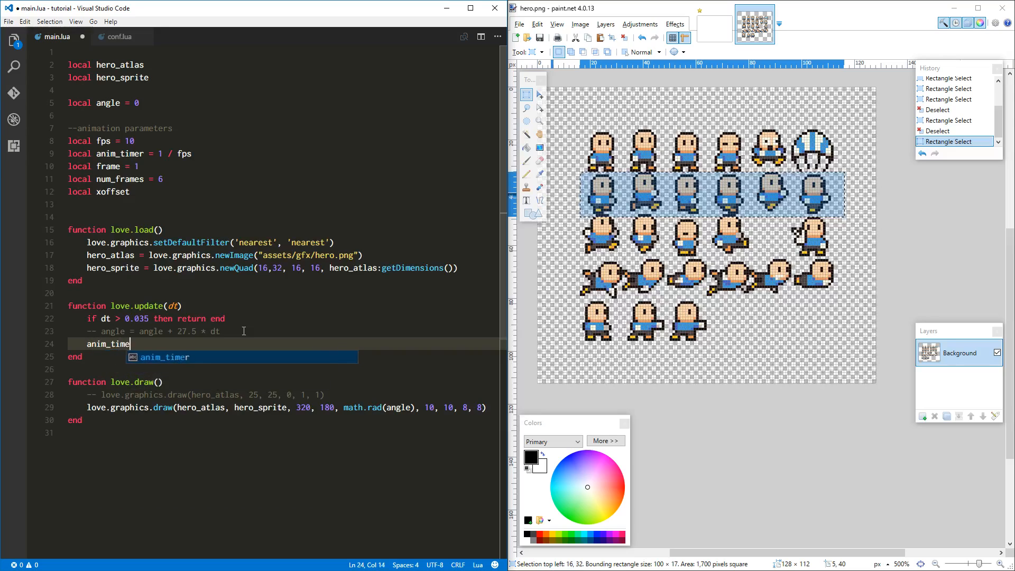
pyautogui.write('= anim_timer -')
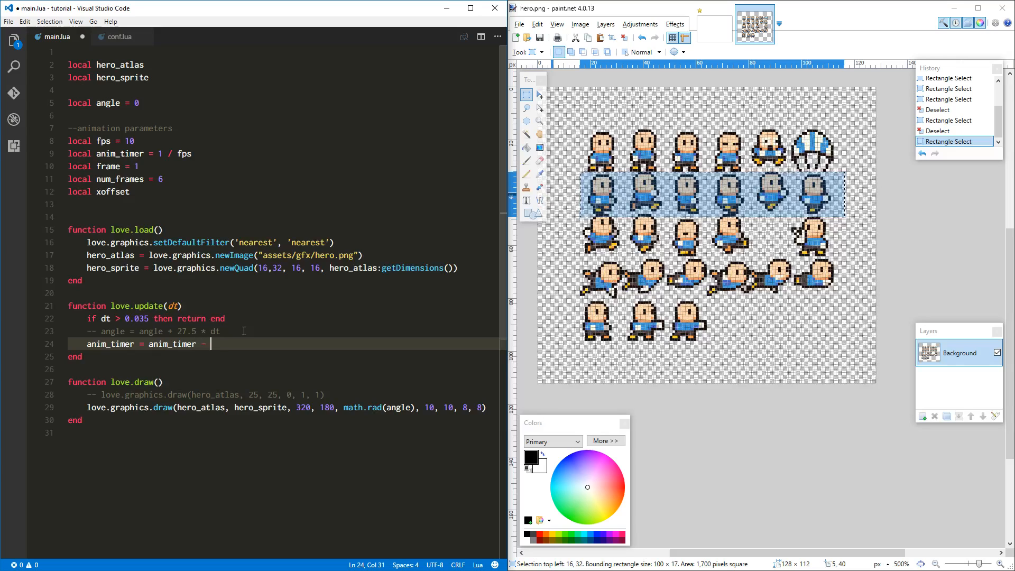
pyautogui.write('dt')
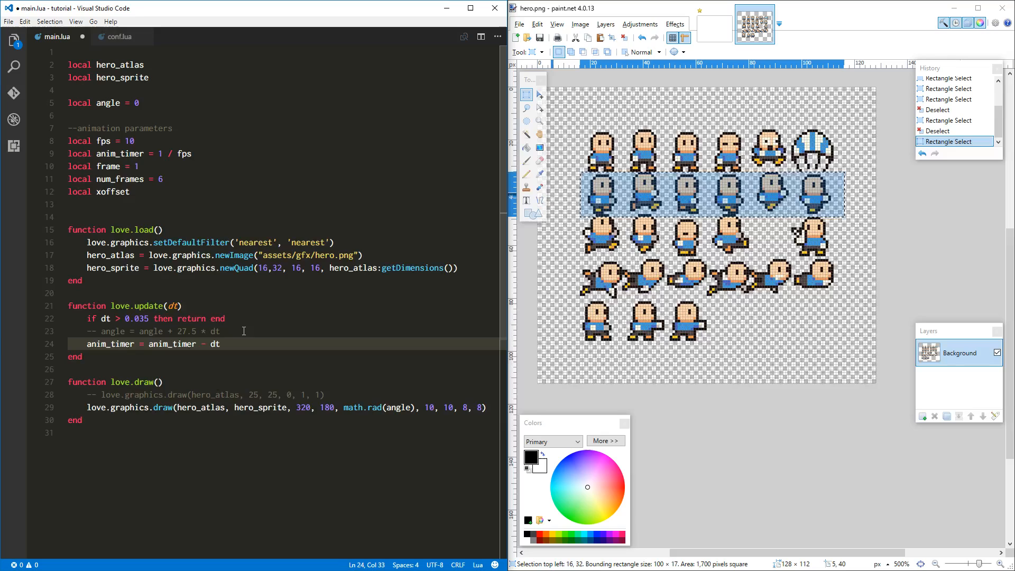
# Add an 'if anim_timer <= 0 then' block that resets anim_timer to 1 / fps and increments frame
pyautogui.write('if()')
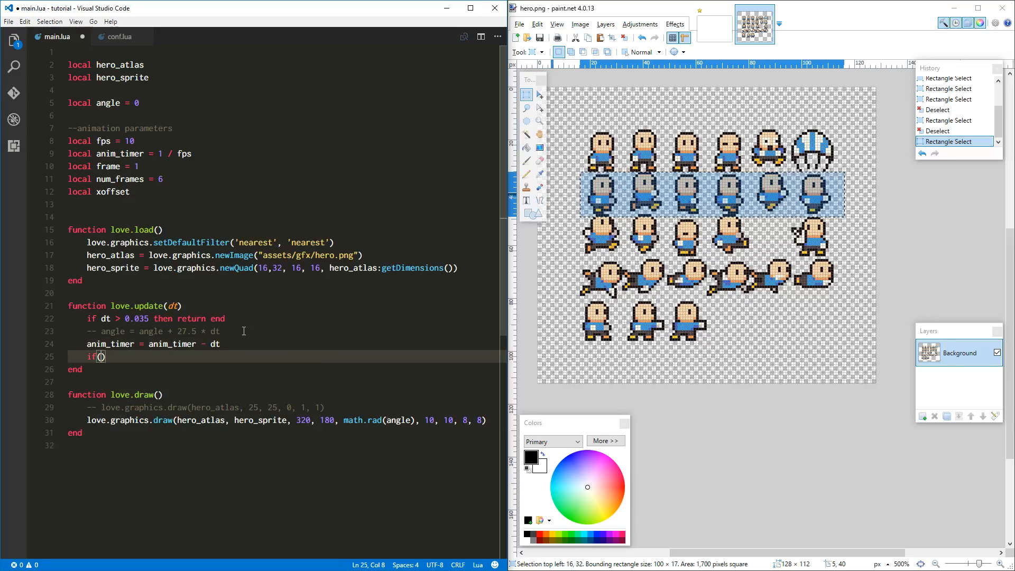
pyautogui.write('anim_')
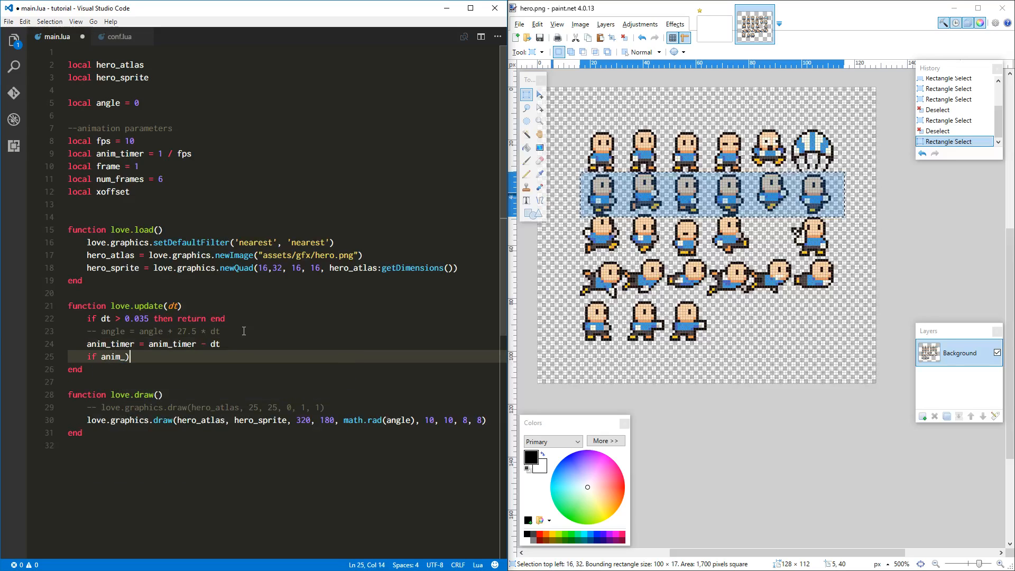
pyautogui.write('_timer <=')
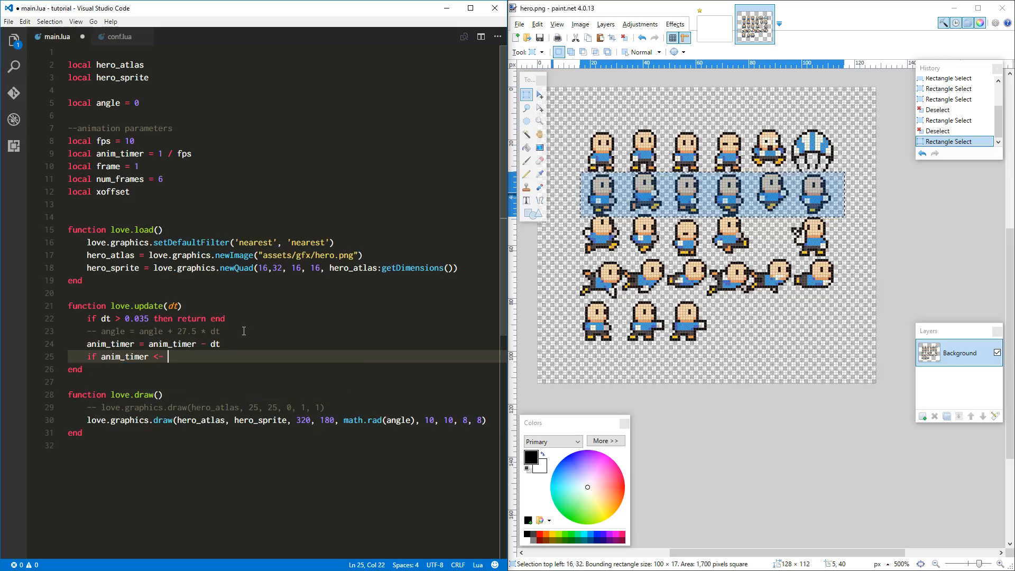
pyautogui.write('= 0')
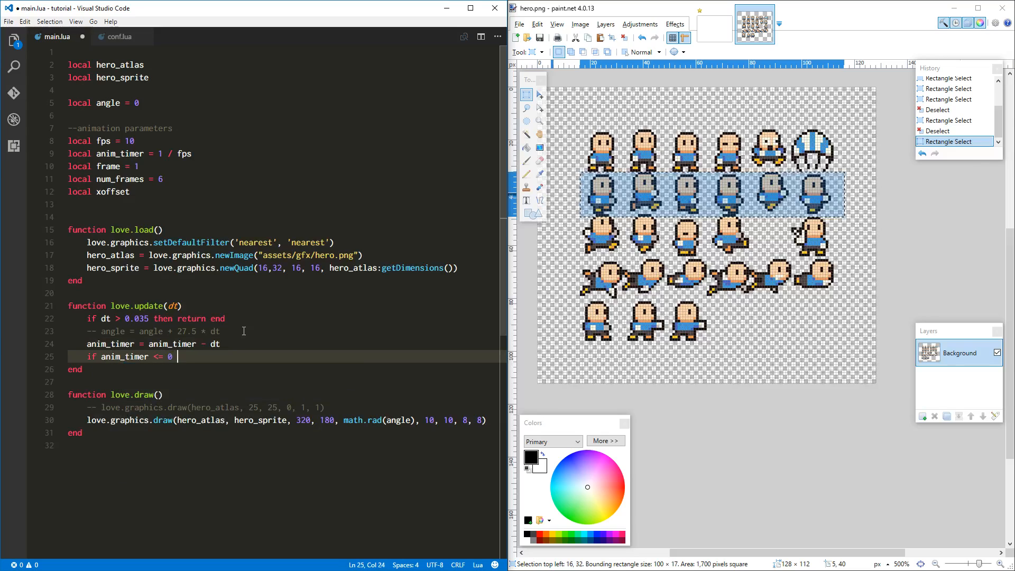
pyautogui.write('then')
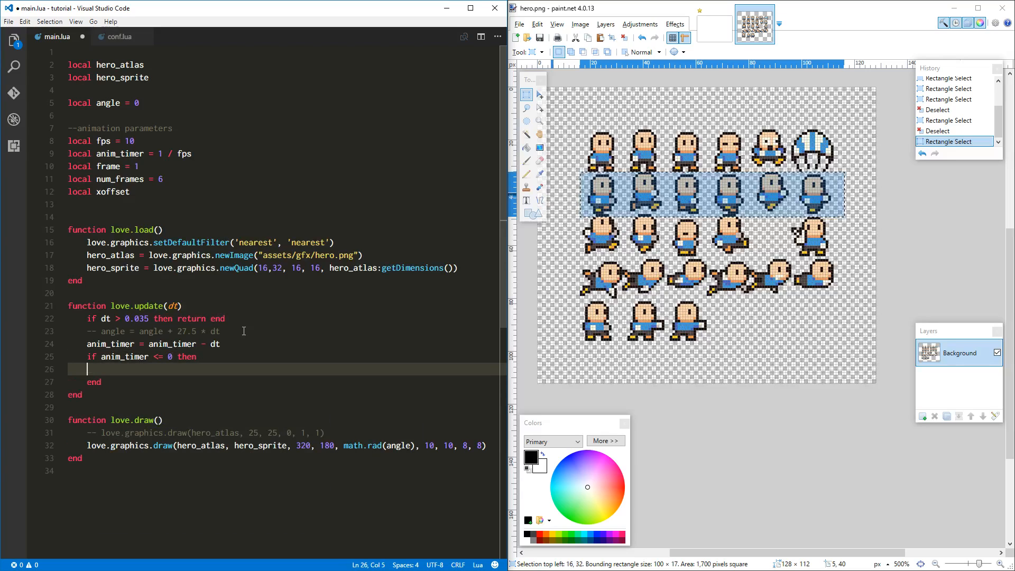
pyautogui.write('frame = frame + 1')
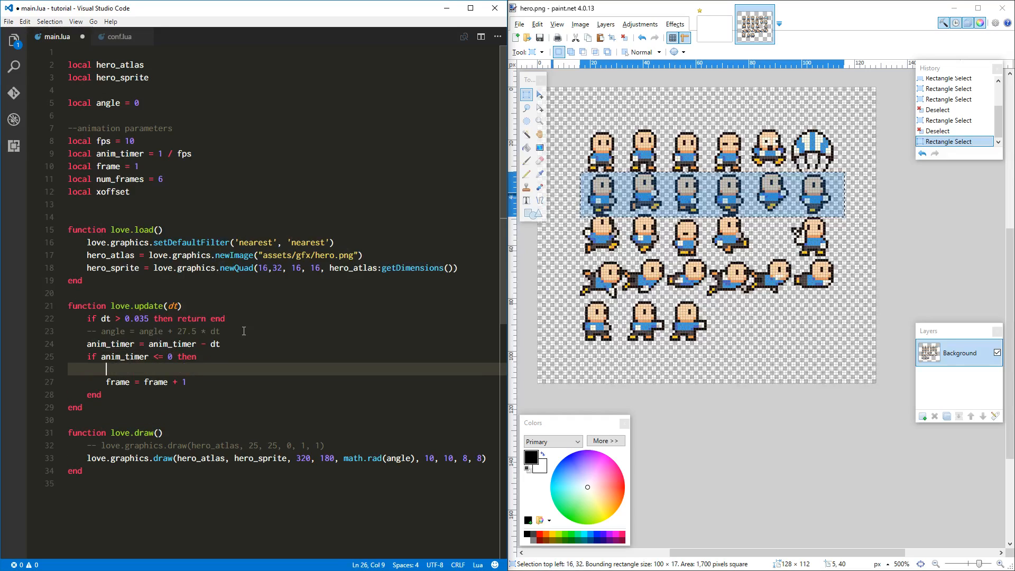
pyautogui.write('anim_timer =')
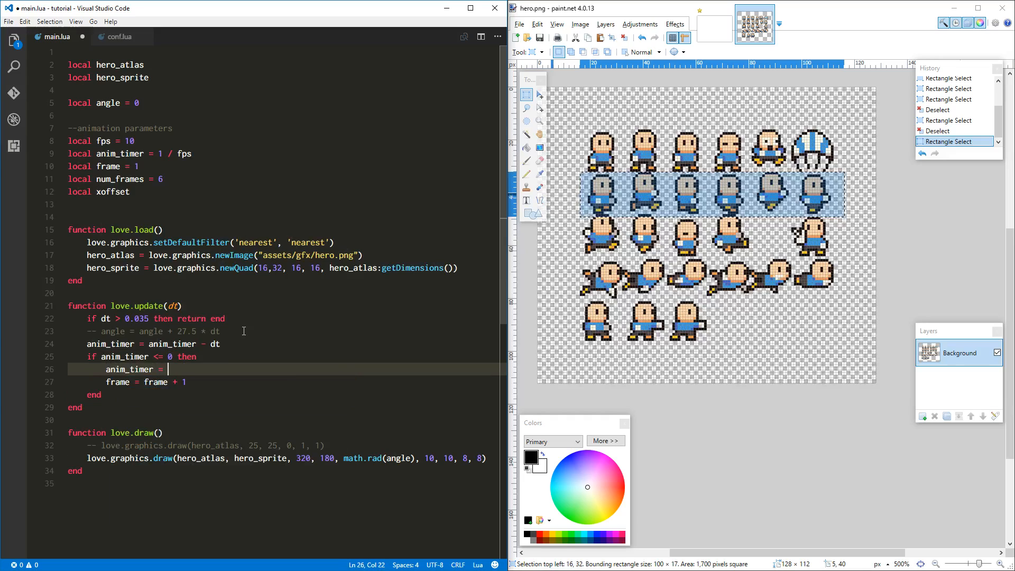
pyautogui.write('1 / fps')
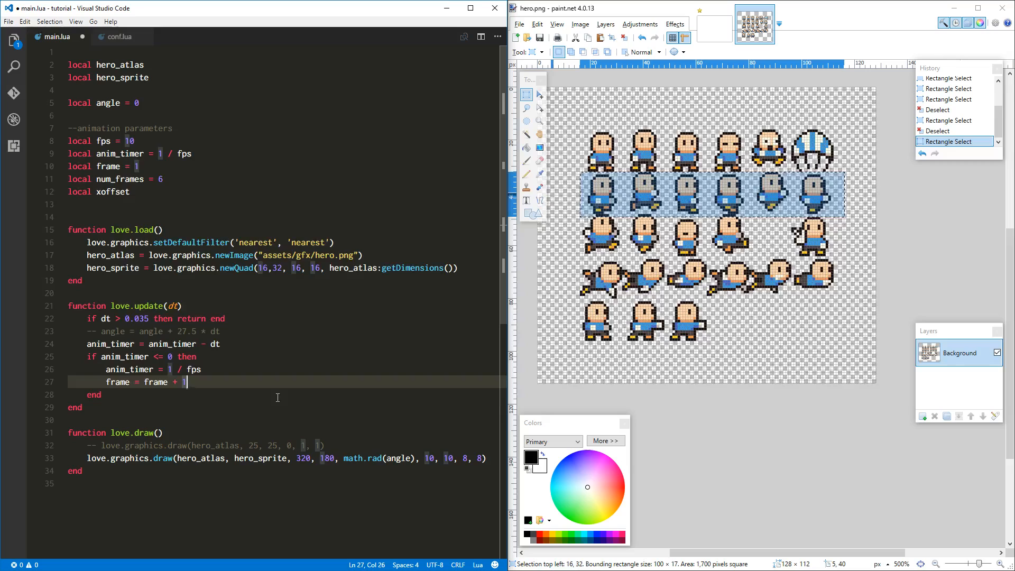
# Add 'if frame > num_frames then frame = 1 end' so frame wraps back to 1
pyautogui.press('Enter')
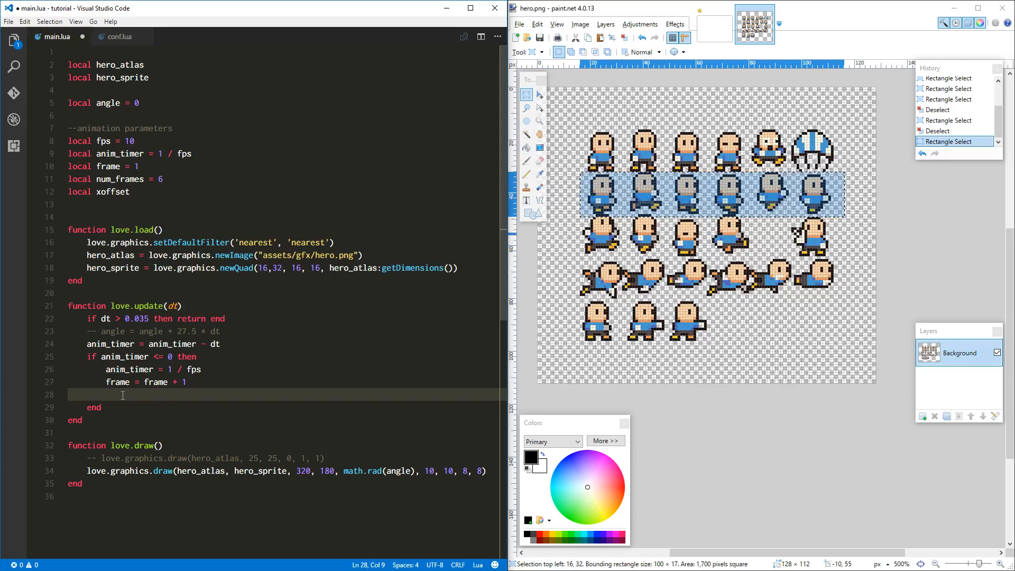
pyautogui.write('i')
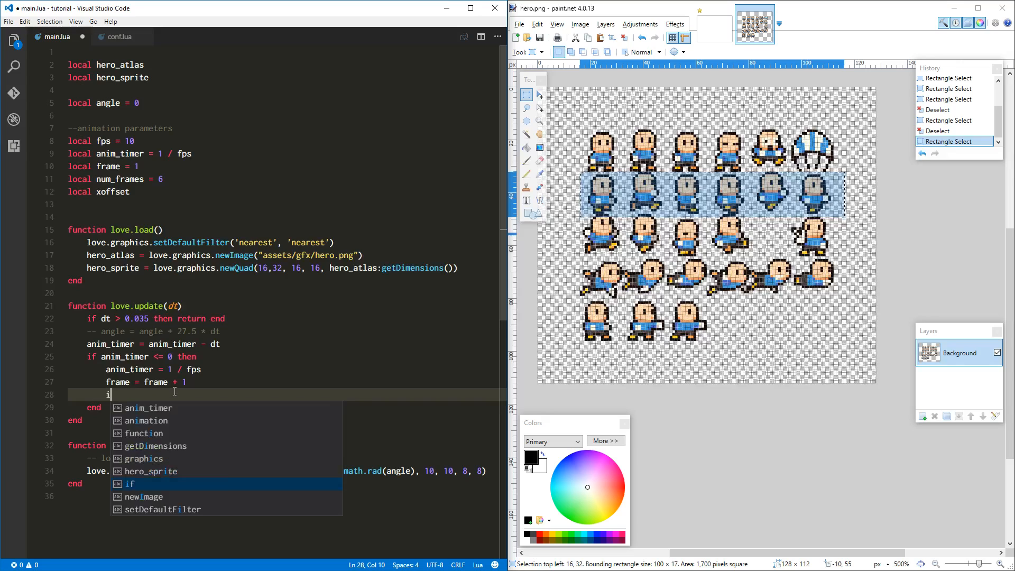
pyautogui.write('f')
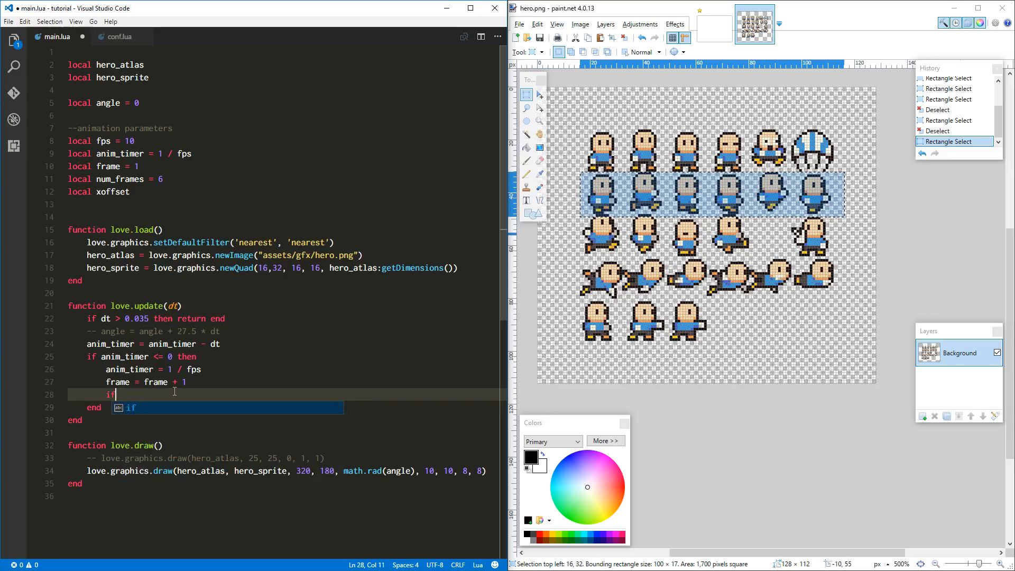
pyautogui.write('frame')
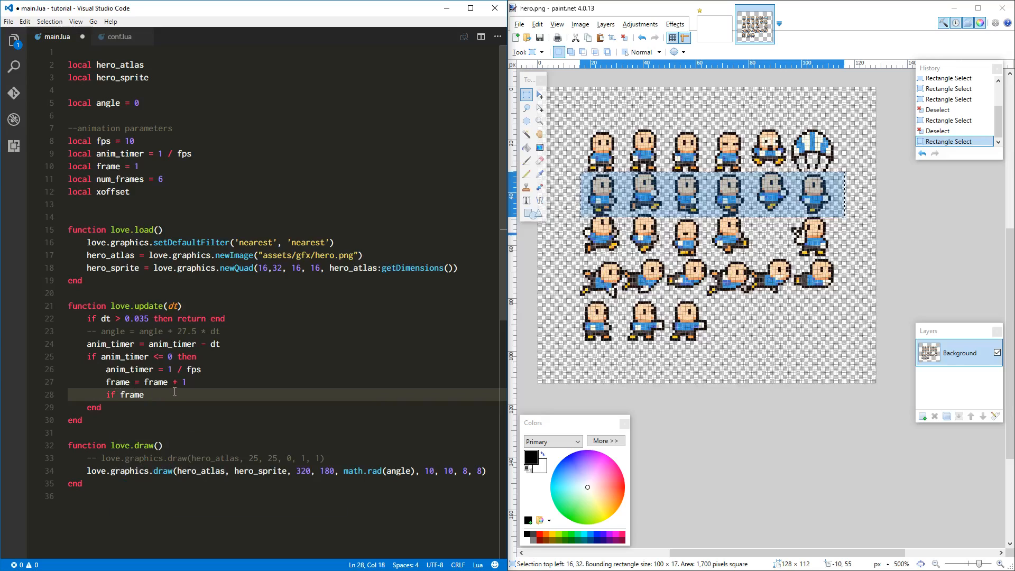
pyautogui.write('>')
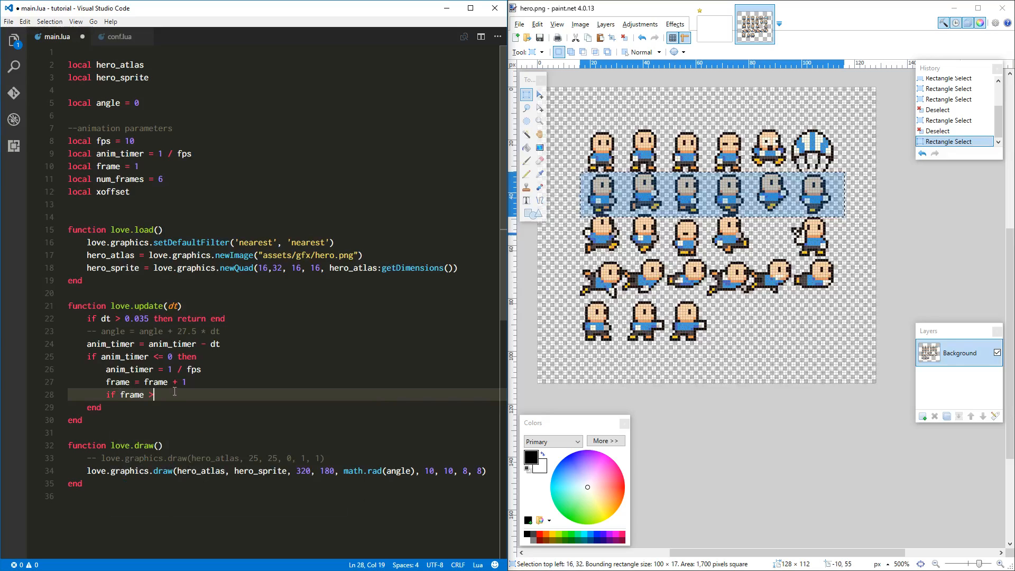
pyautogui.write('num_frames then')
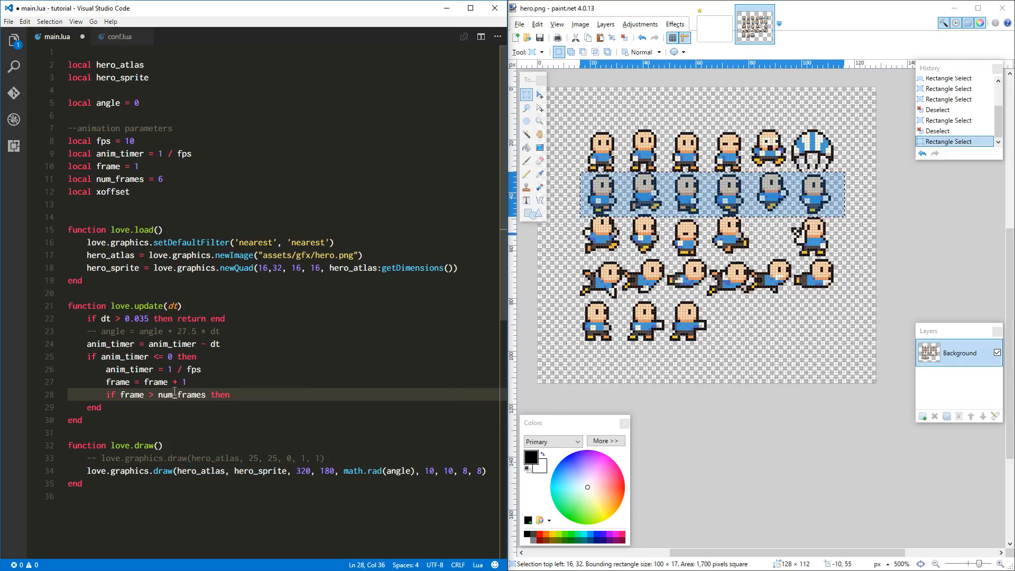
pyautogui.write('frame = 1')
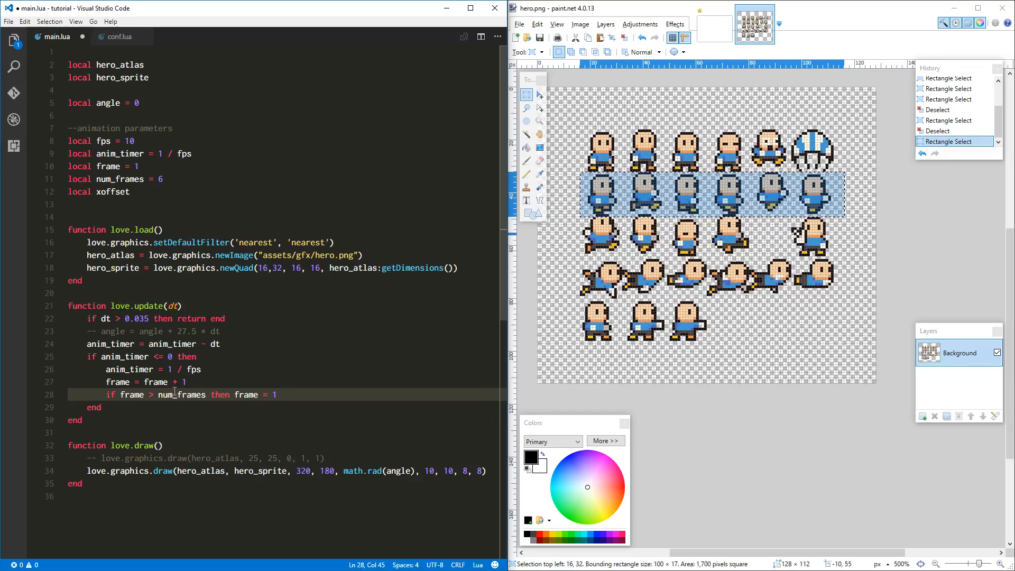
pyautogui.write('end')
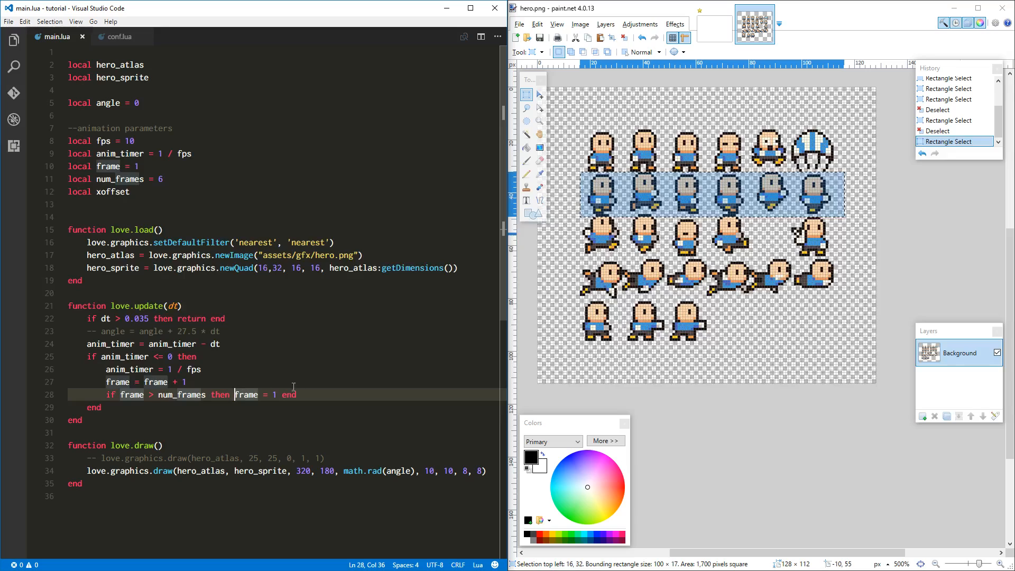
# Set xoffset = 16 * frame inside the timer block after the wrap check
pyautogui.press('enter')
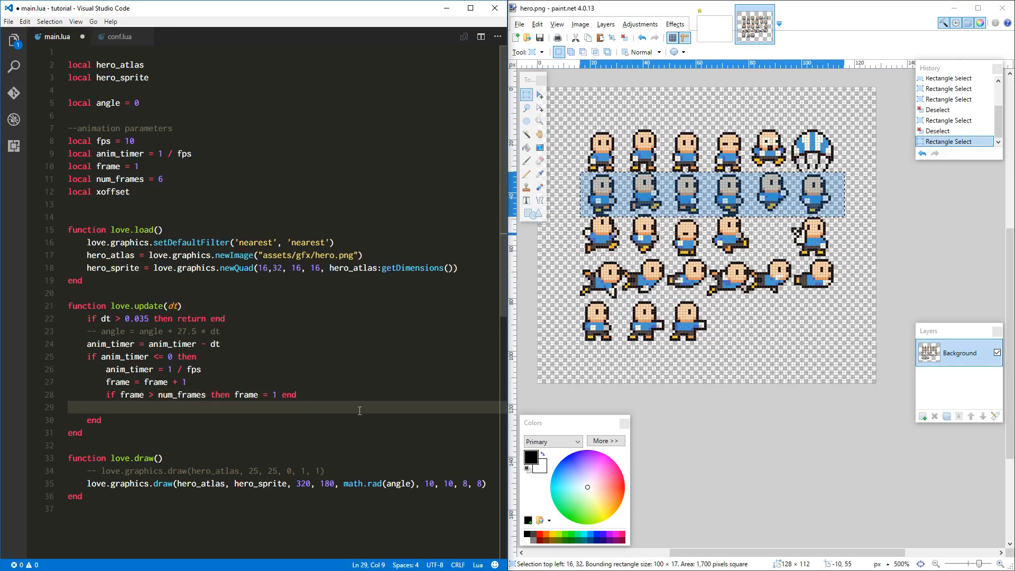
pyautogui.write('xoffe')
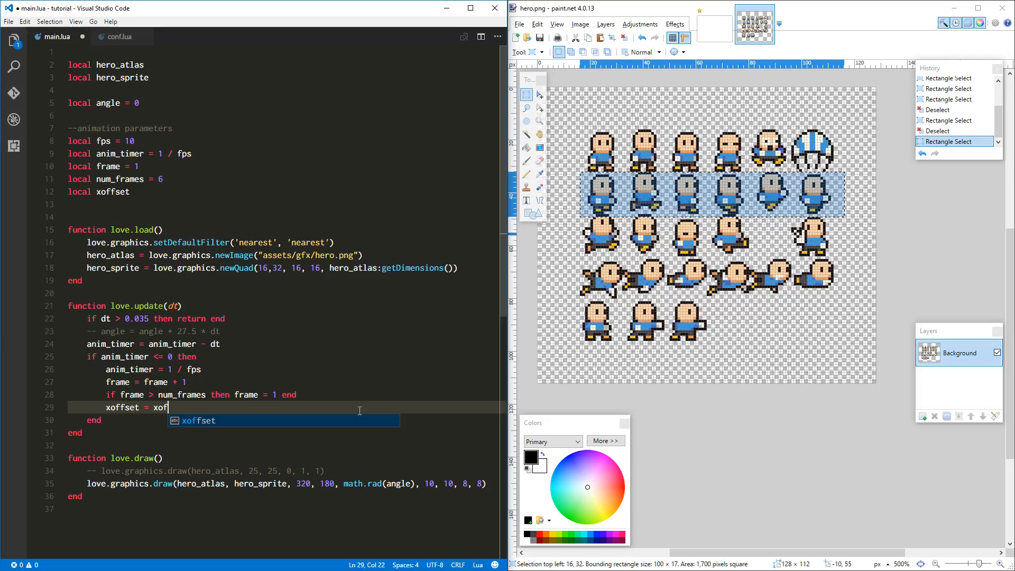
pyautogui.press('Tab')
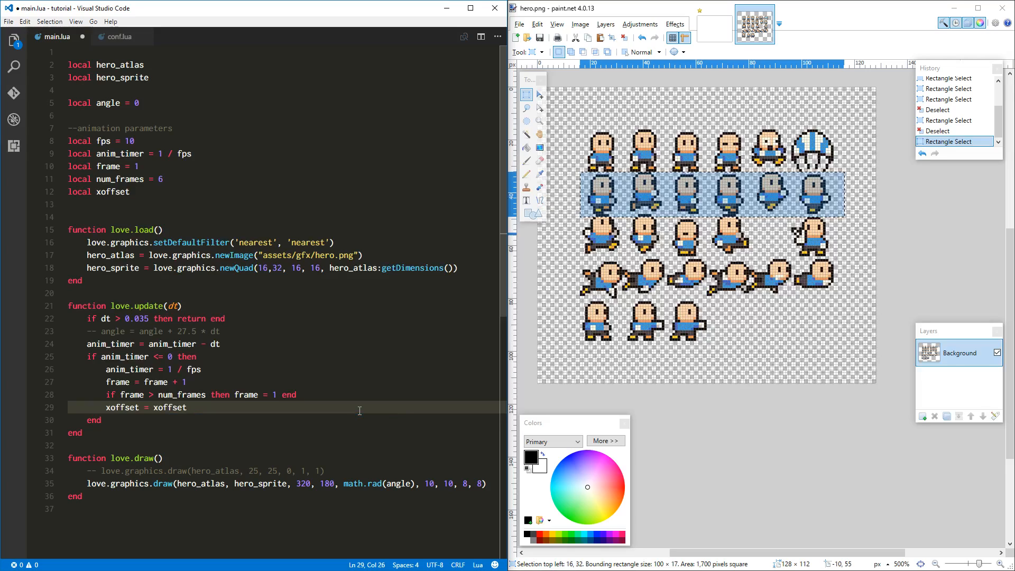
pyautogui.doubleClick(169, 407)
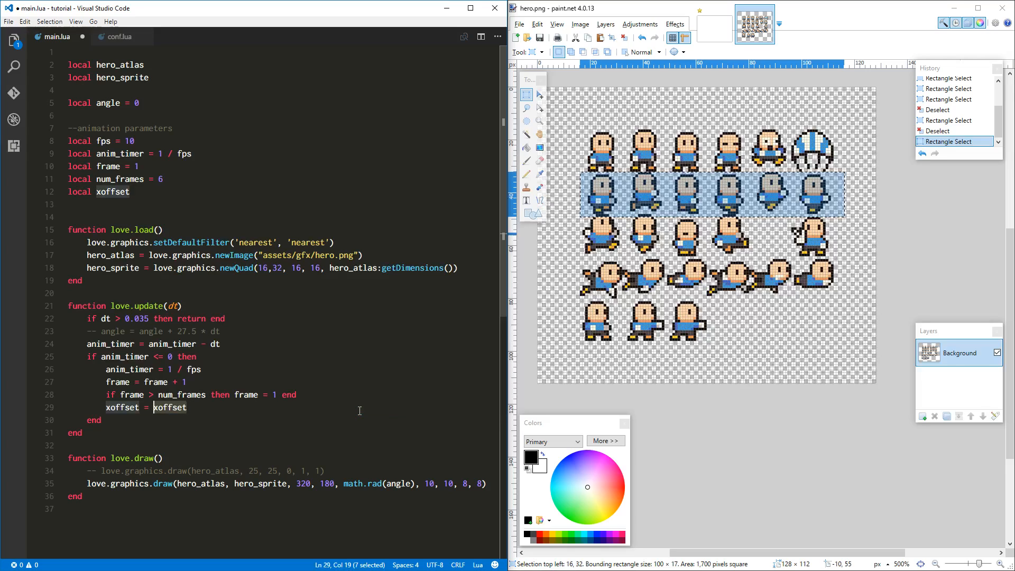
pyautogui.write('16 *')
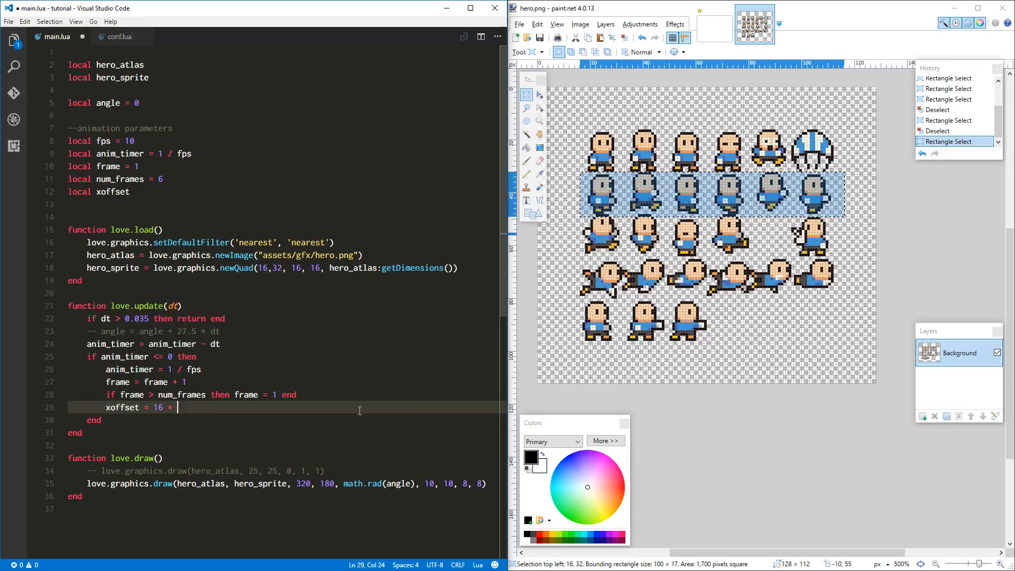
pyautogui.write('frame')
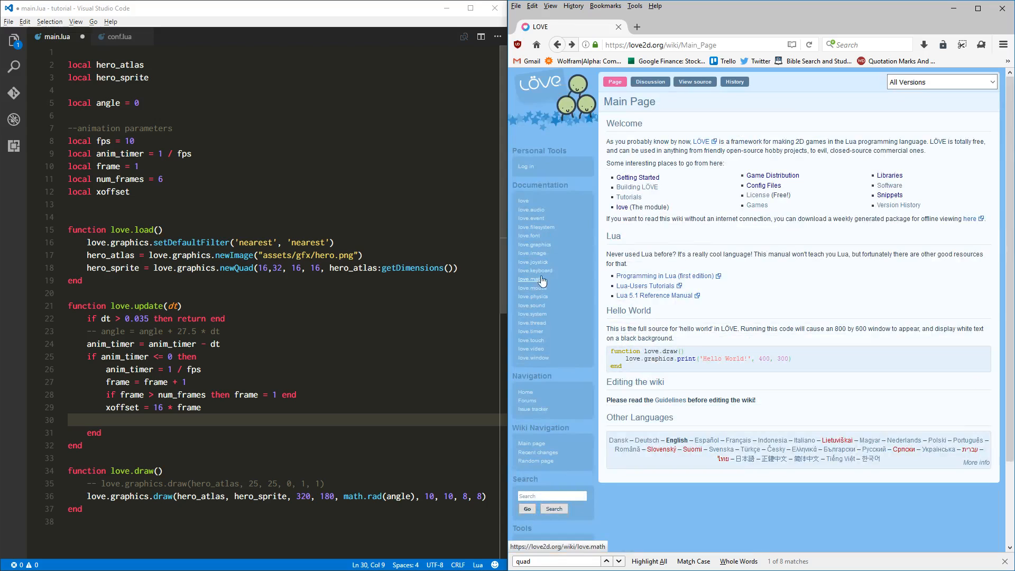
# Navigate from love.graphics to the Quad page and on to Quad:setViewport's documentation
pyautogui.click(535, 244)
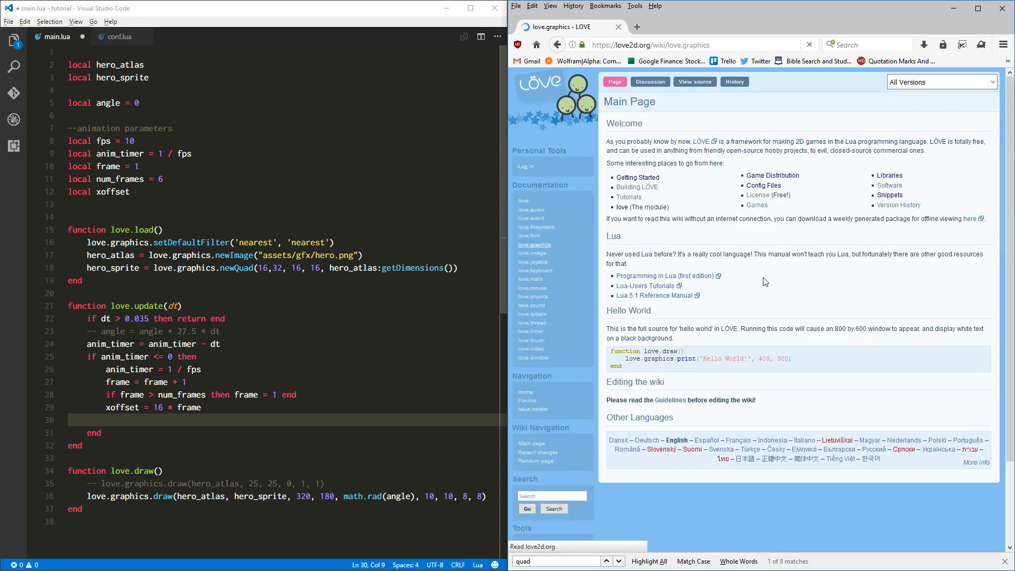
pyautogui.click(618, 427)
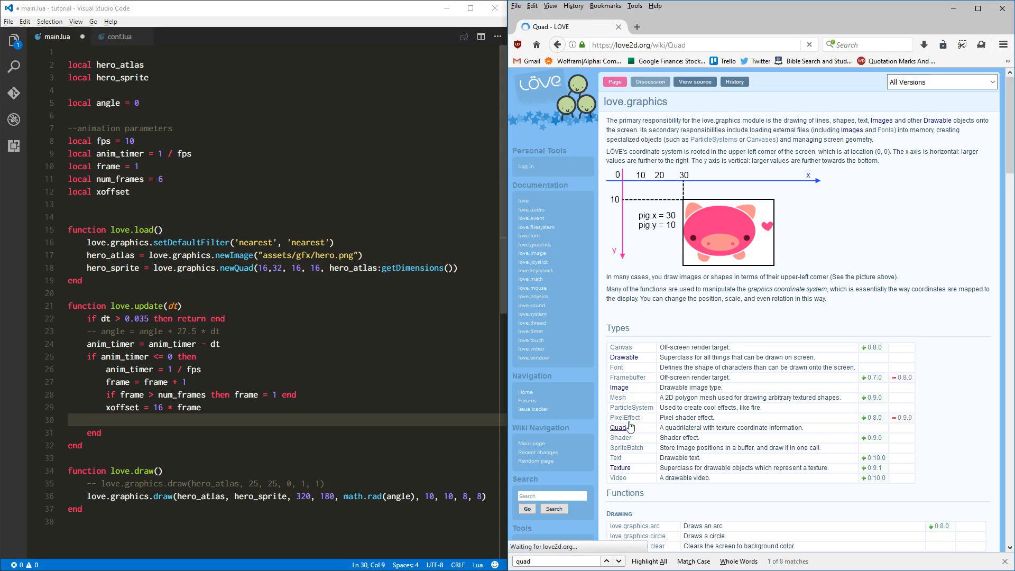
pyautogui.click(618, 427)
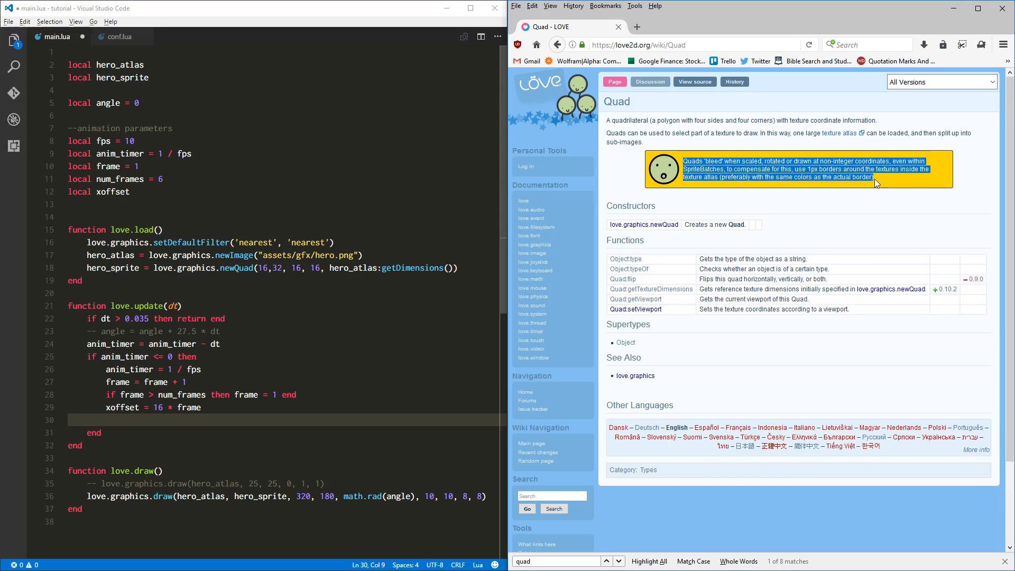
pyautogui.moveTo(685, 173)
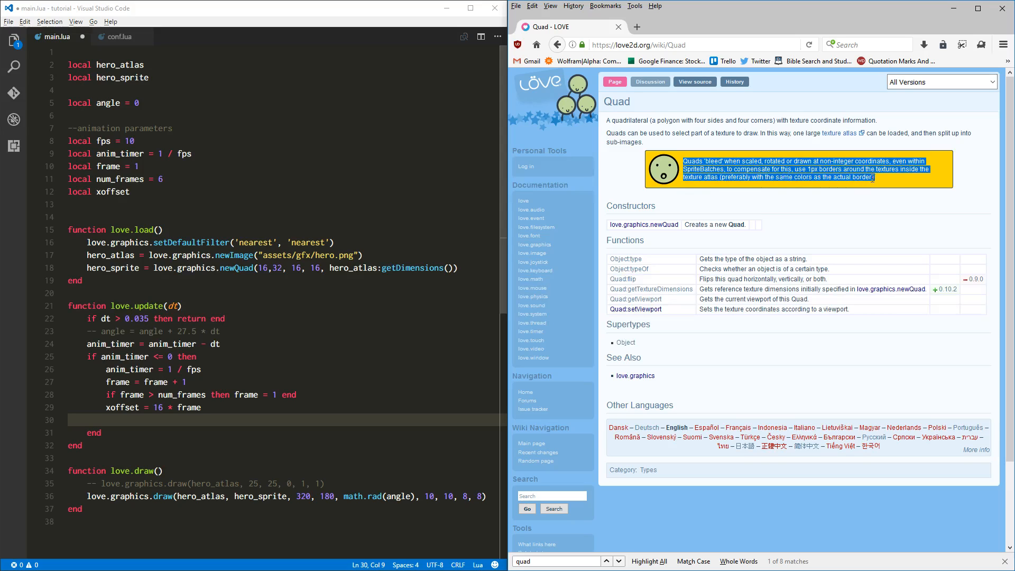
pyautogui.click(682, 162)
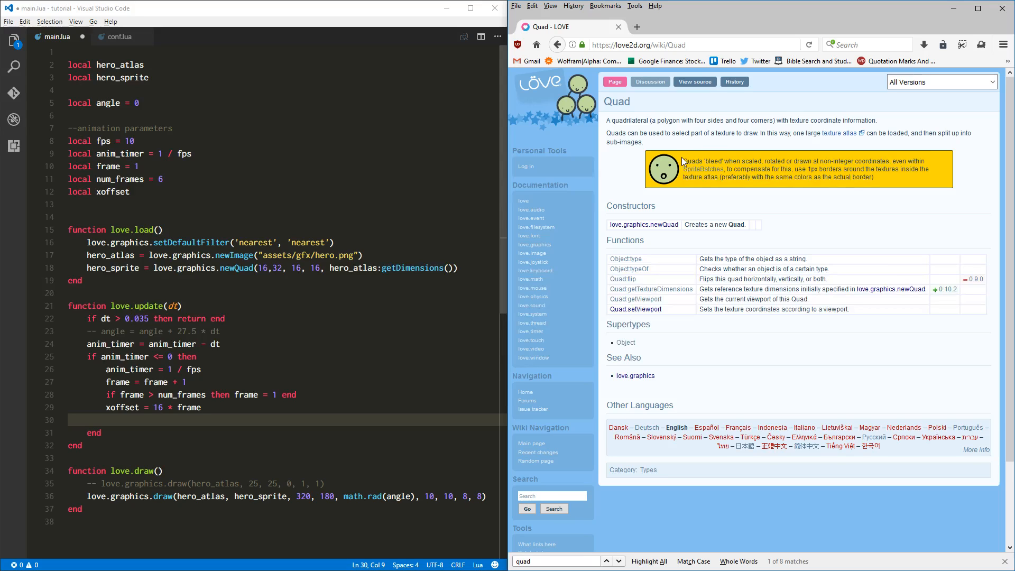
pyautogui.moveTo(731, 190)
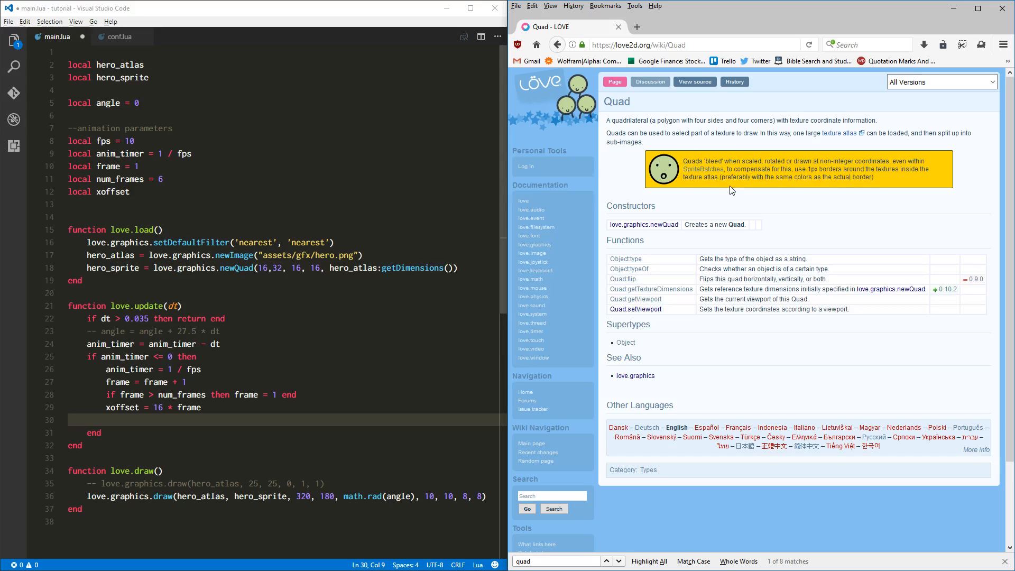
pyautogui.moveTo(722, 355)
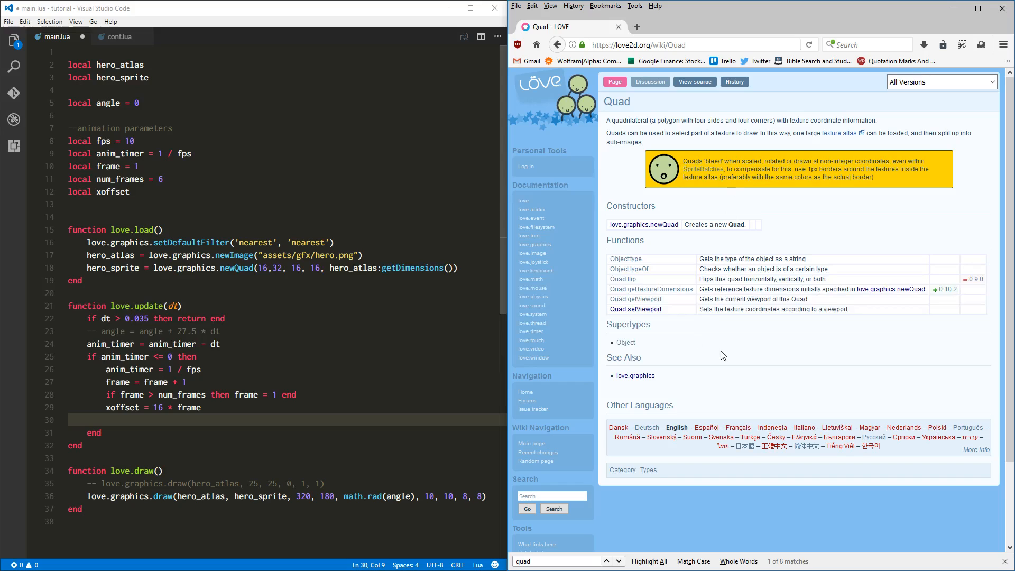
pyautogui.moveTo(635, 309)
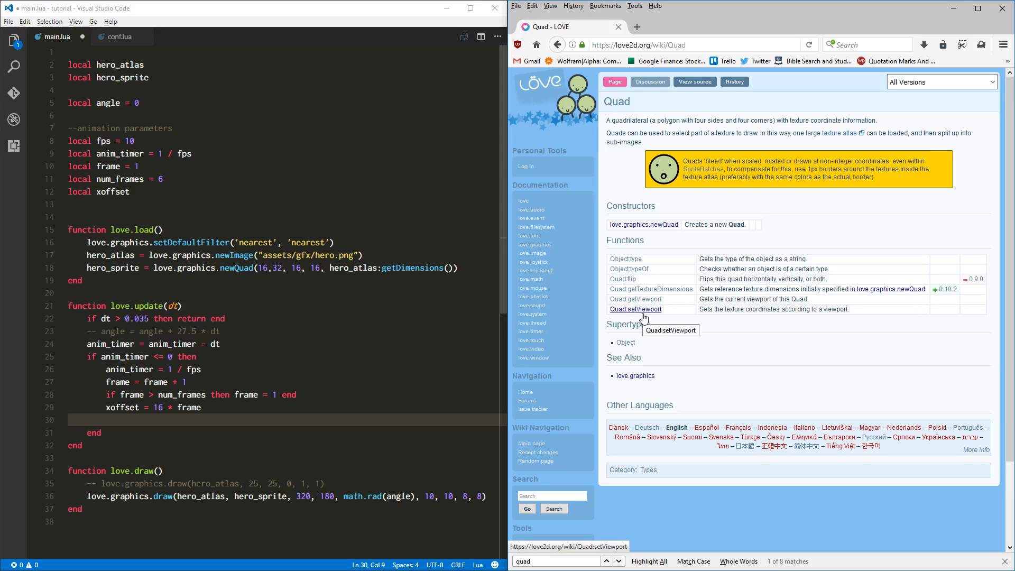
pyautogui.click(634, 309)
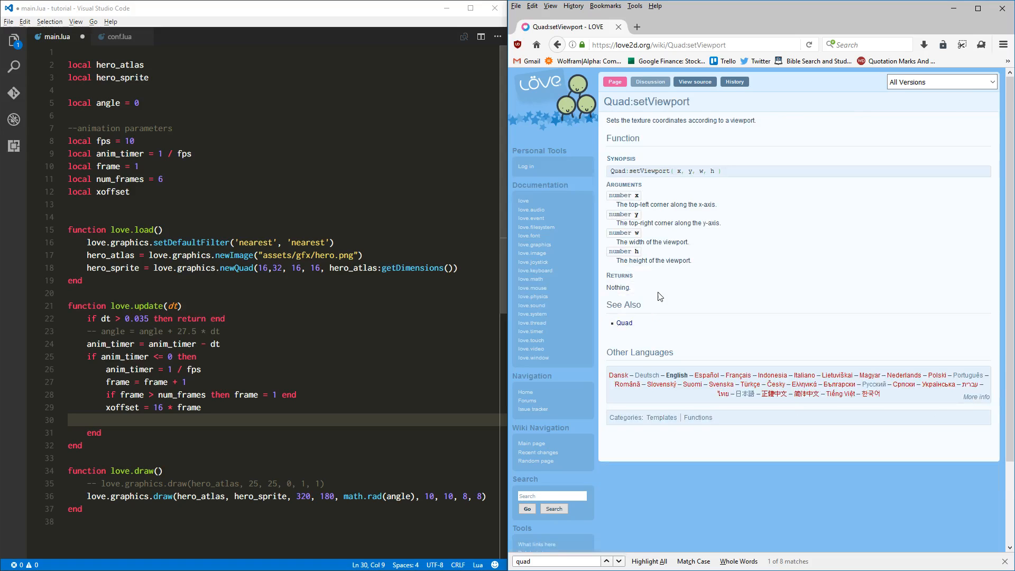
pyautogui.moveTo(687, 121)
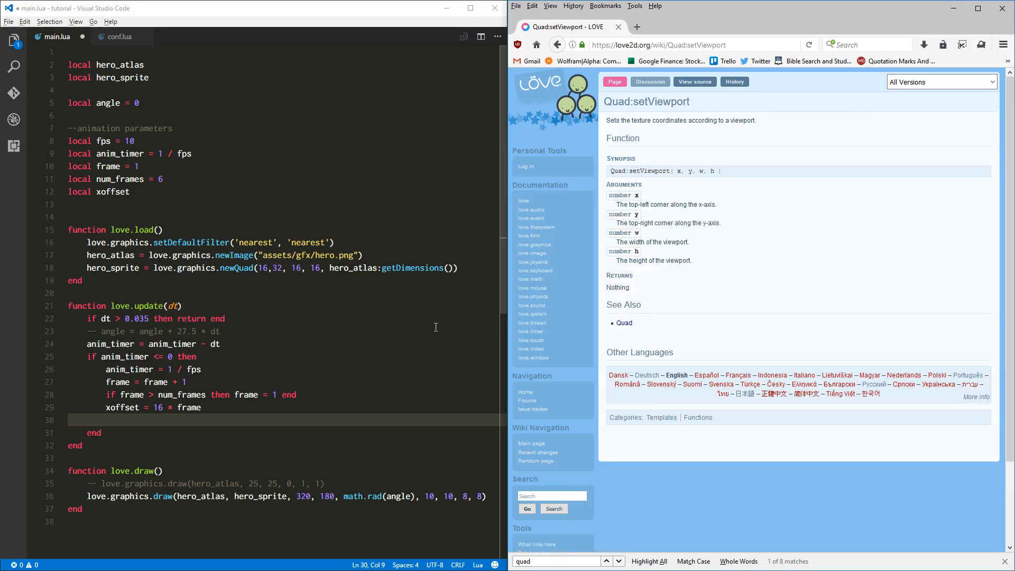
# Add hero_sprite:setViewport(xoffset, 32, 16, 16) on line 30 of love.update after the xoffset line
pyautogui.click(171, 419)
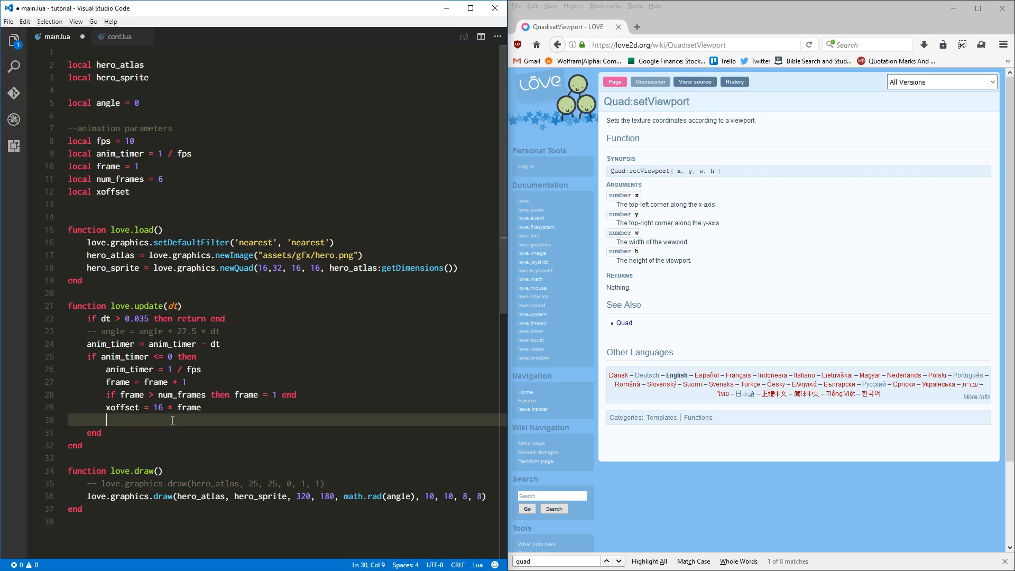
pyautogui.write('haero')
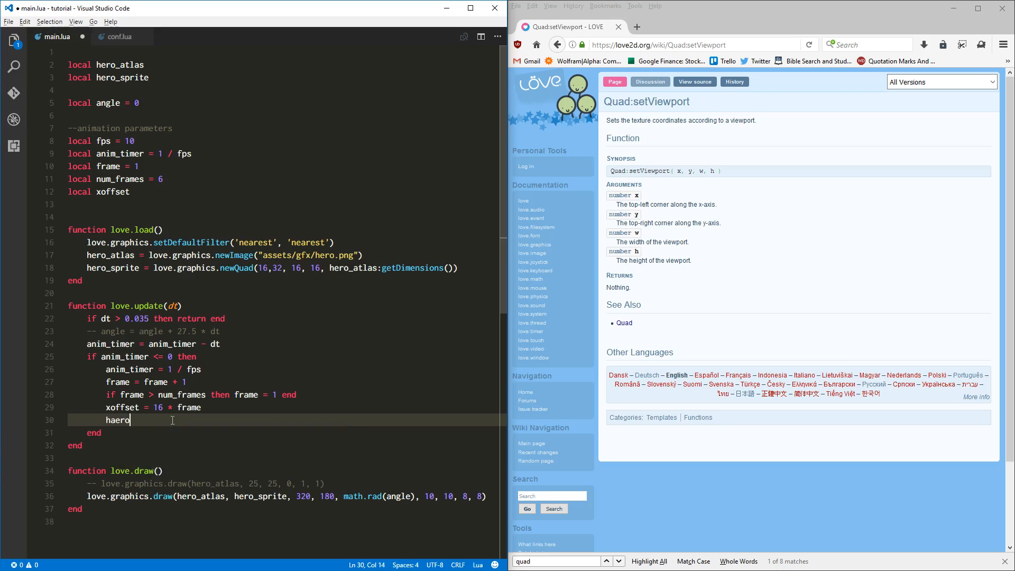
pyautogui.write('hero_')
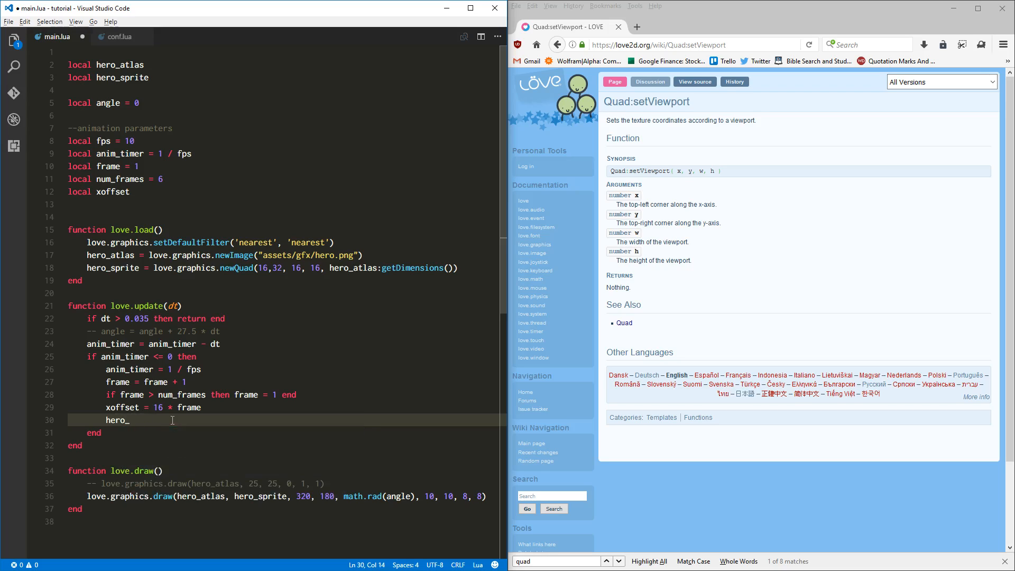
pyautogui.write('sprite')
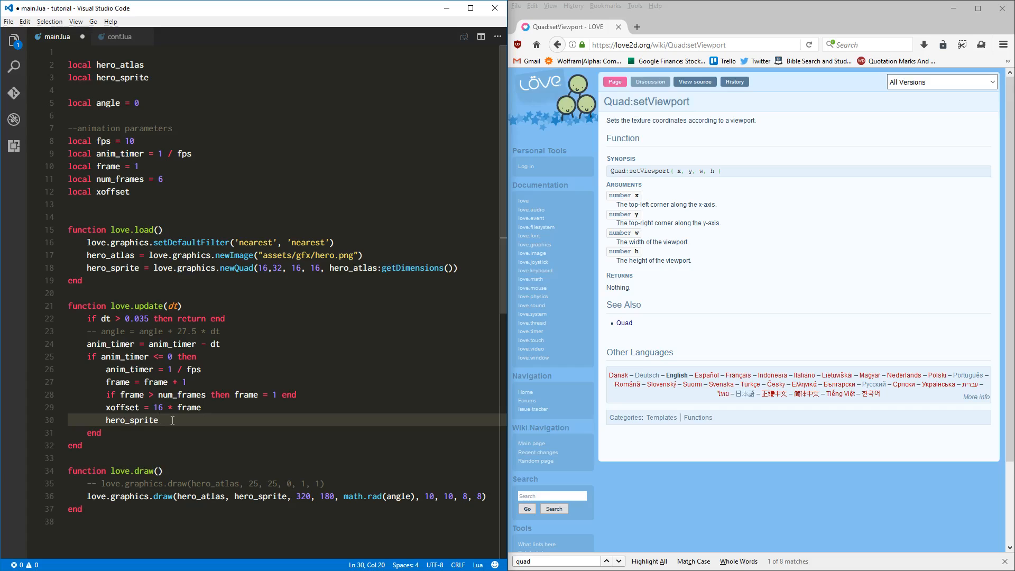
pyautogui.write(':')
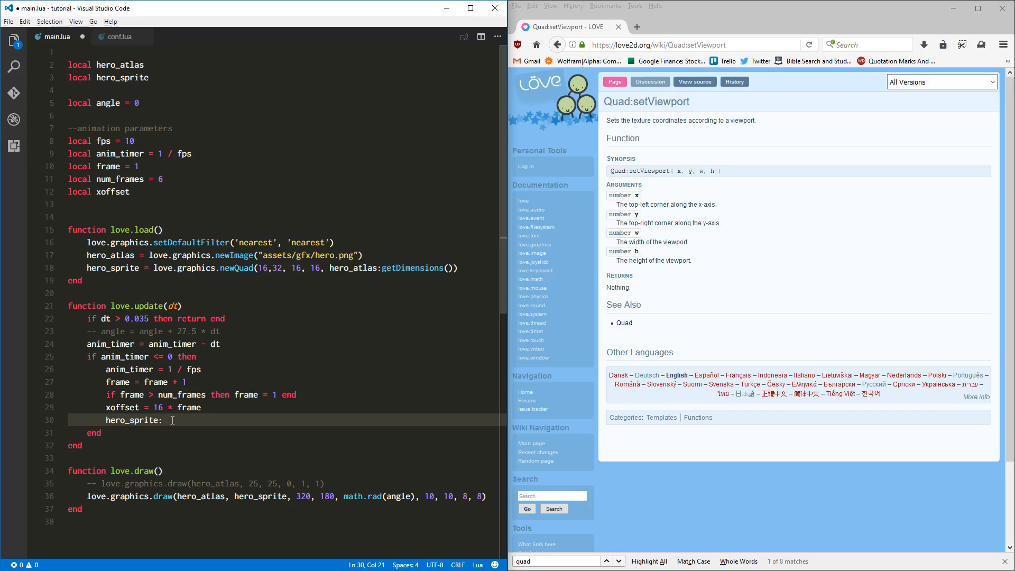
pyautogui.write('set')
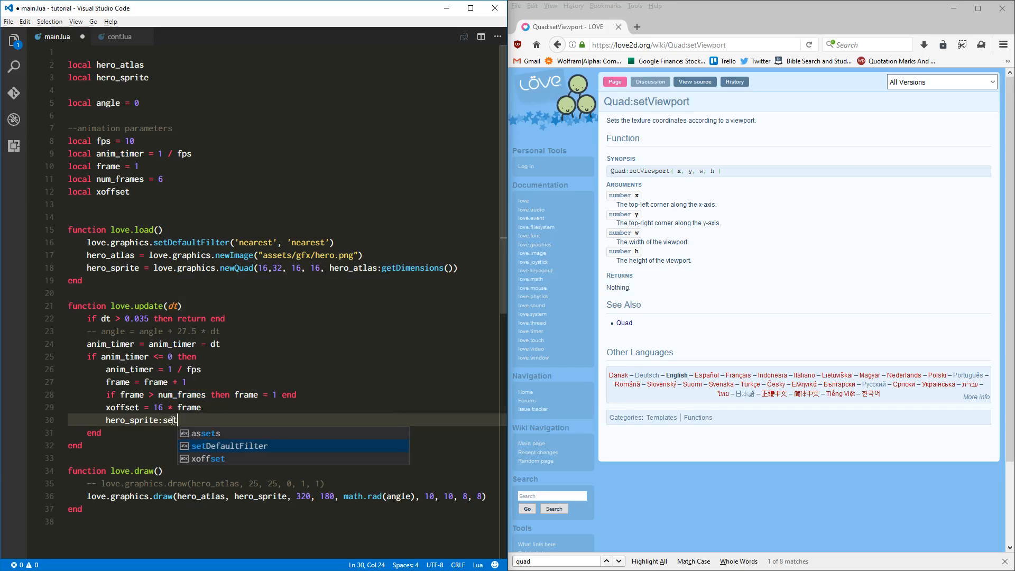
pyautogui.write('Vie')
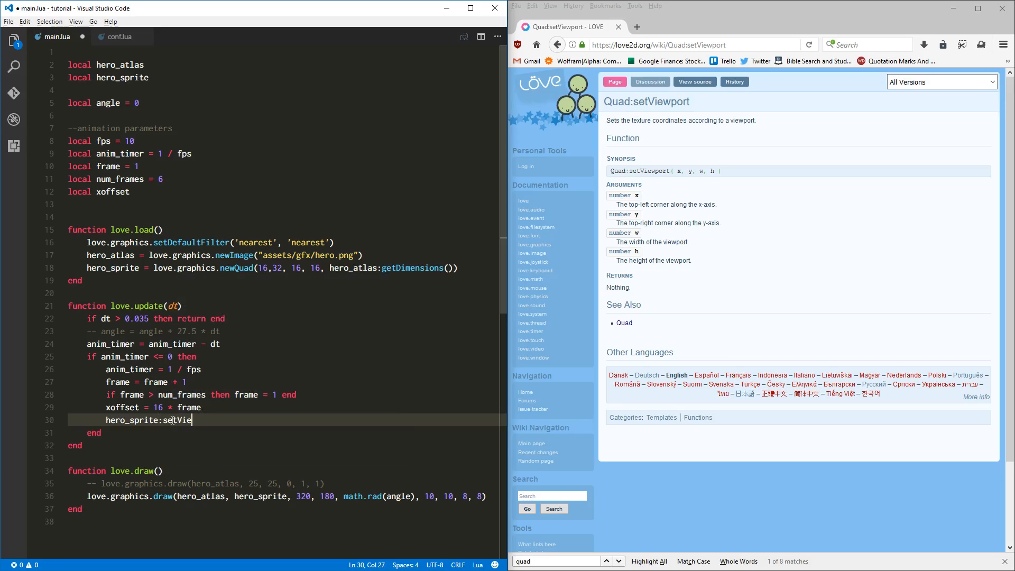
pyautogui.write('w')
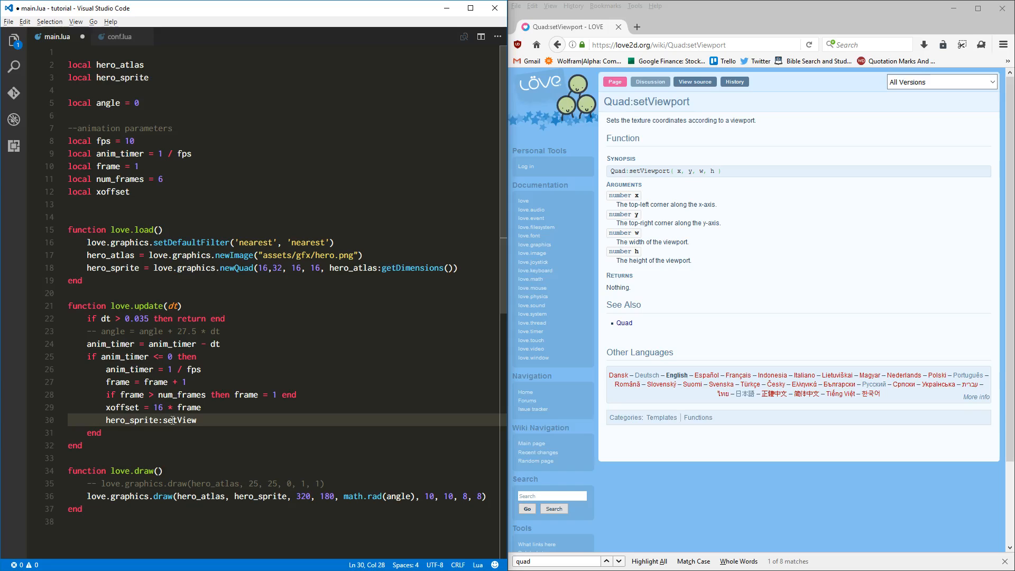
pyautogui.write('o')
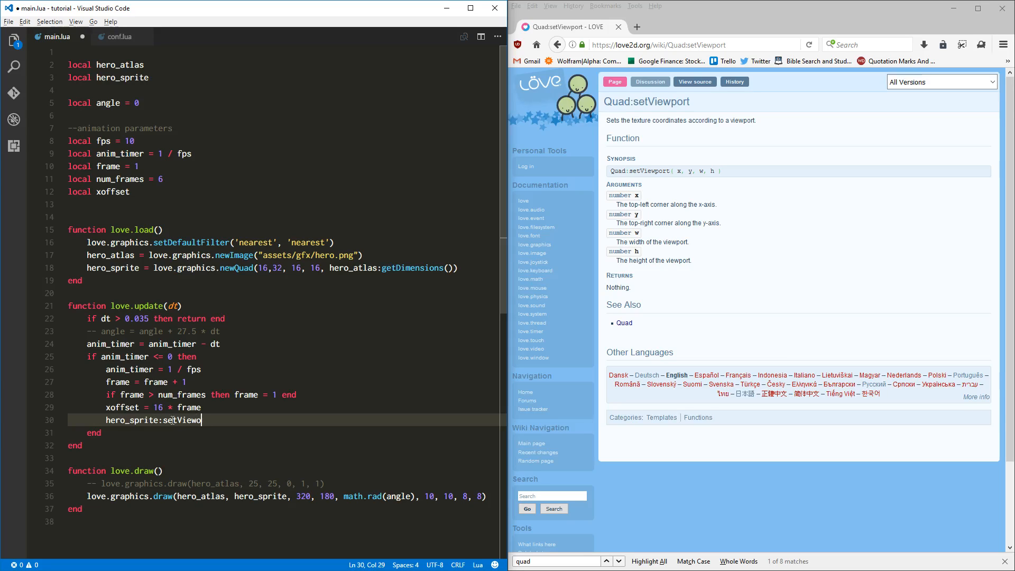
pyautogui.write('t')
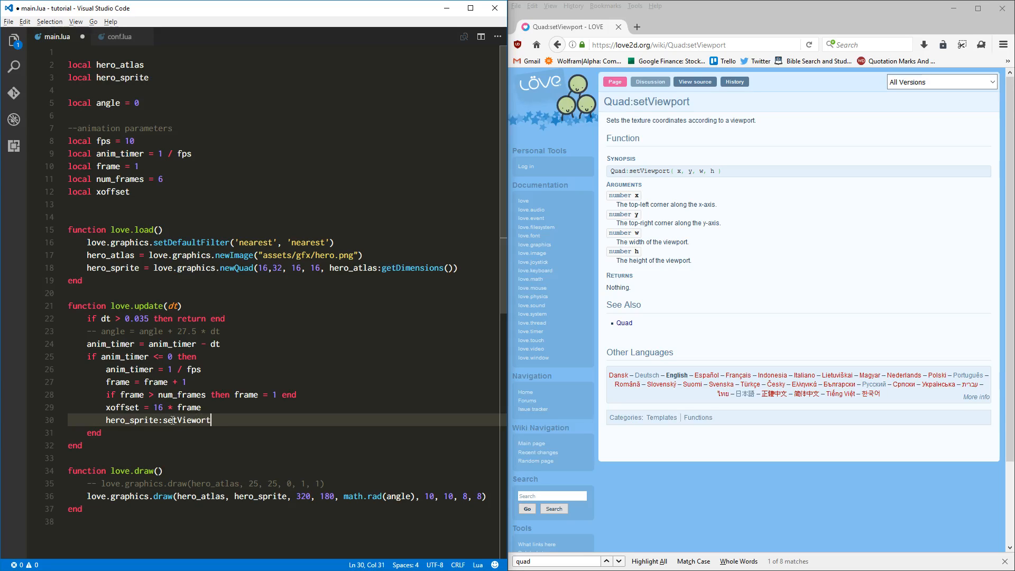
pyautogui.write('()')
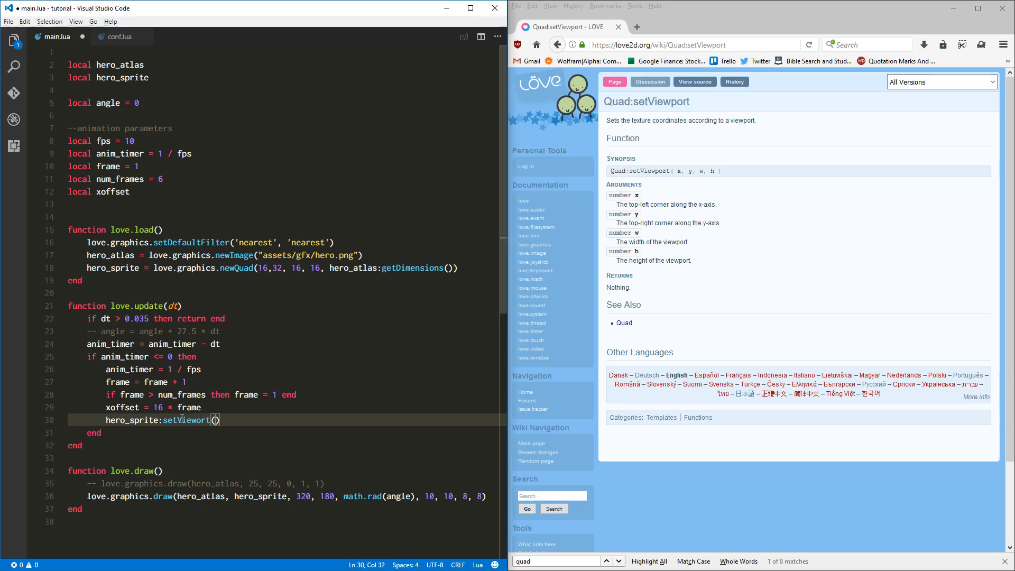
pyautogui.write('xoffset,')
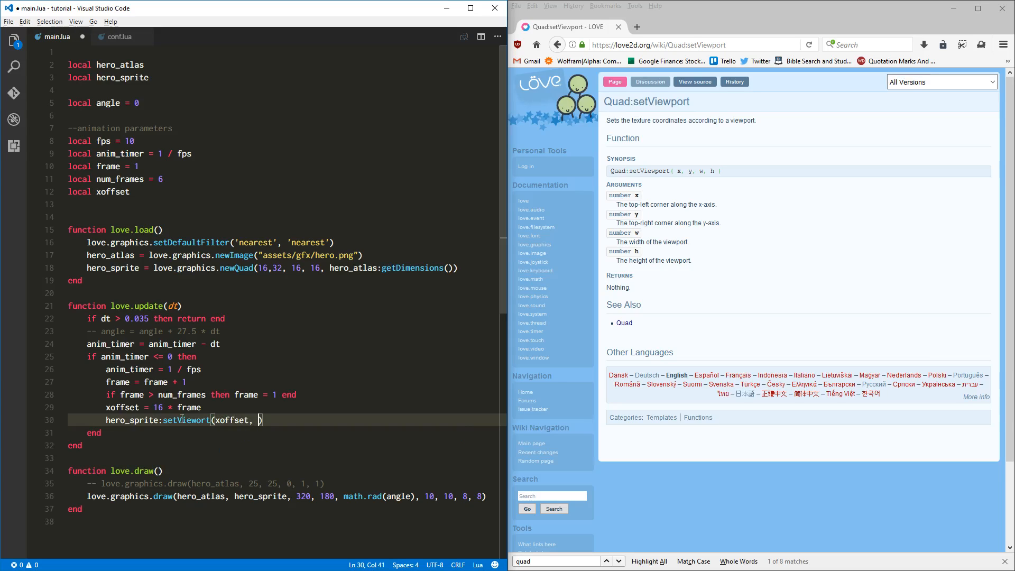
pyautogui.write('32,')
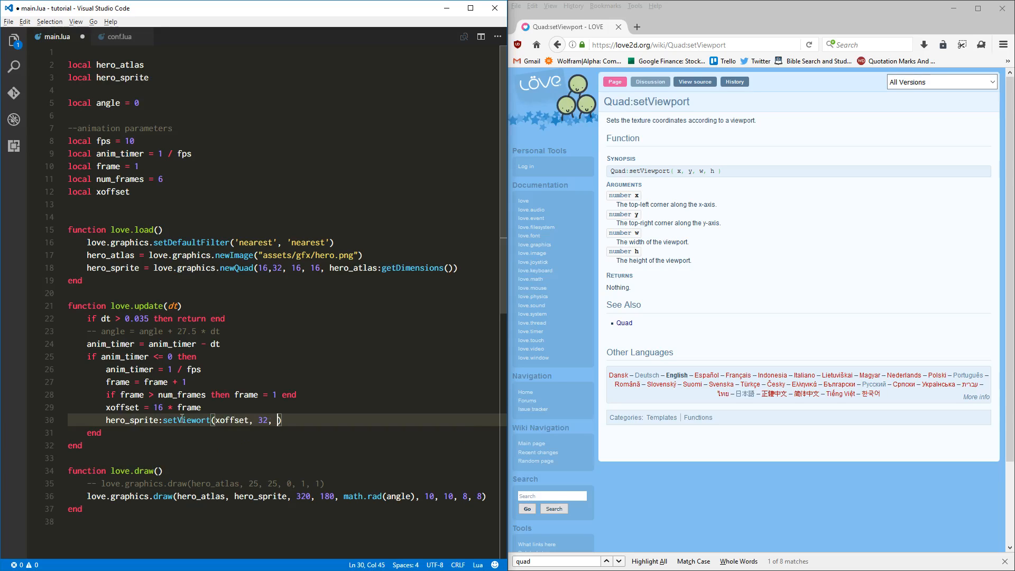
pyautogui.write('16, 1')
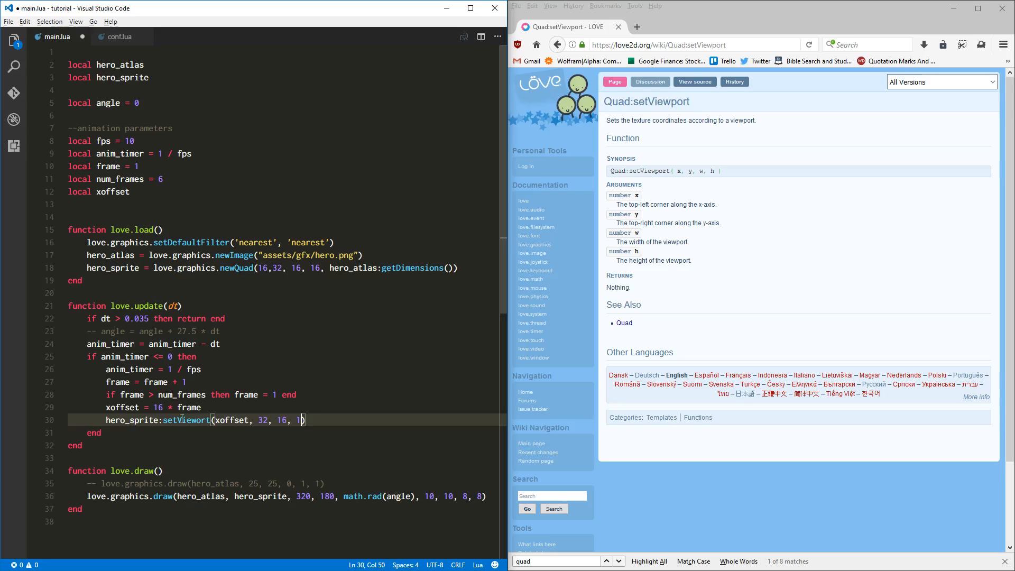
pyautogui.write('6')
pyautogui.click(287, 142)
pyautogui.write('5')
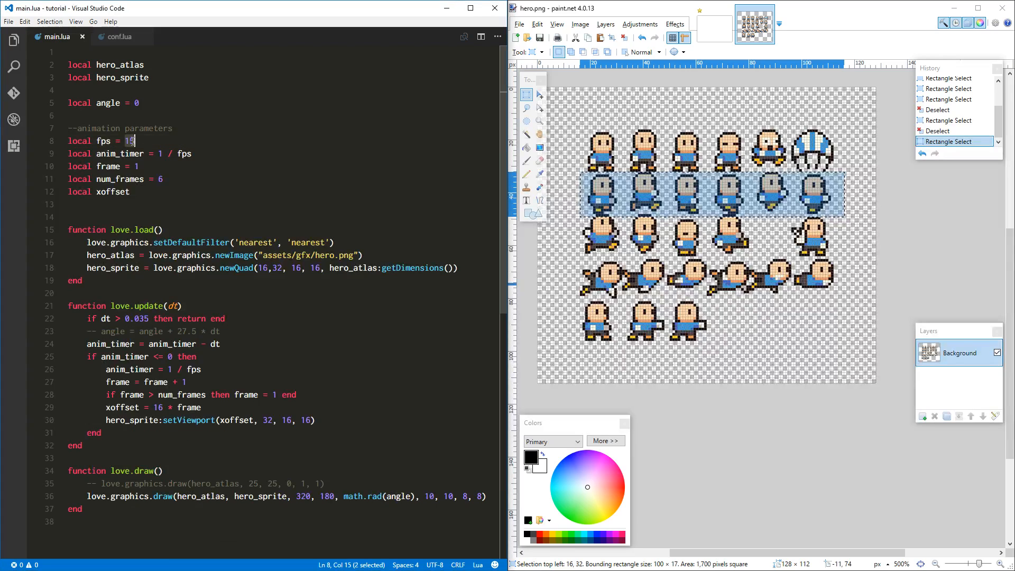
# Try fps 30 on line 8, then settle on fps = 12 for the run-cycle animation
pyautogui.write('30')
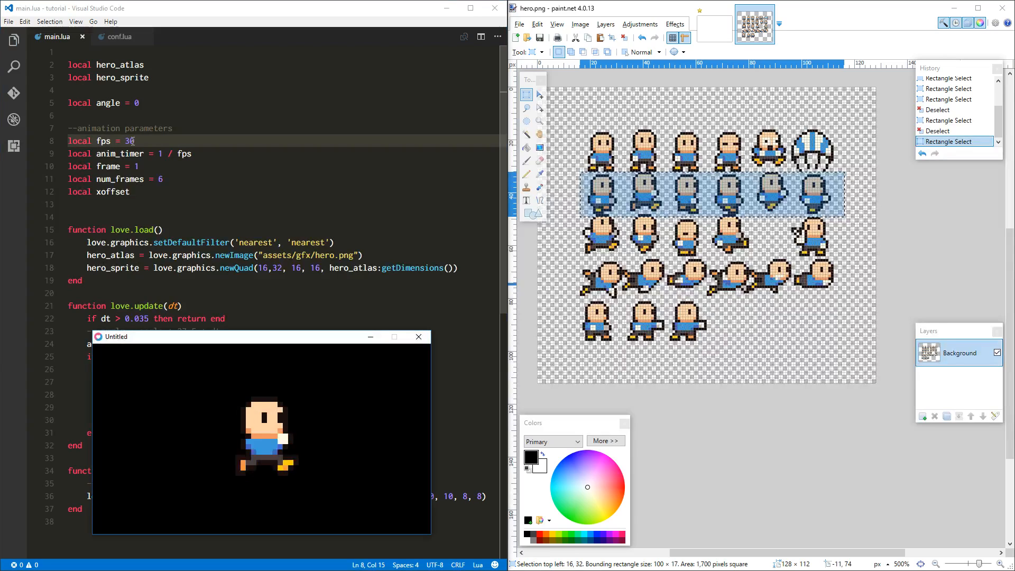
pyautogui.write('12')
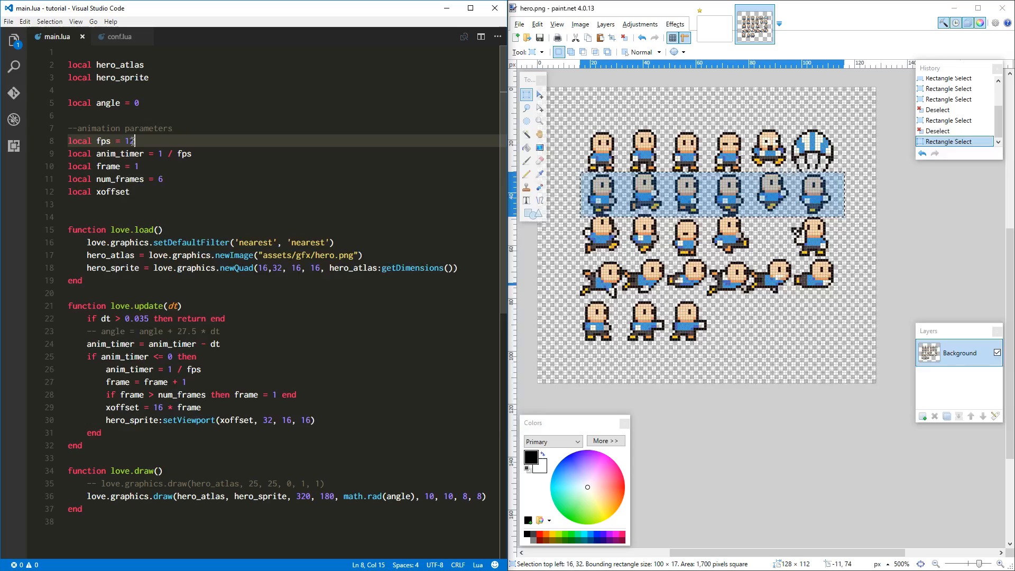